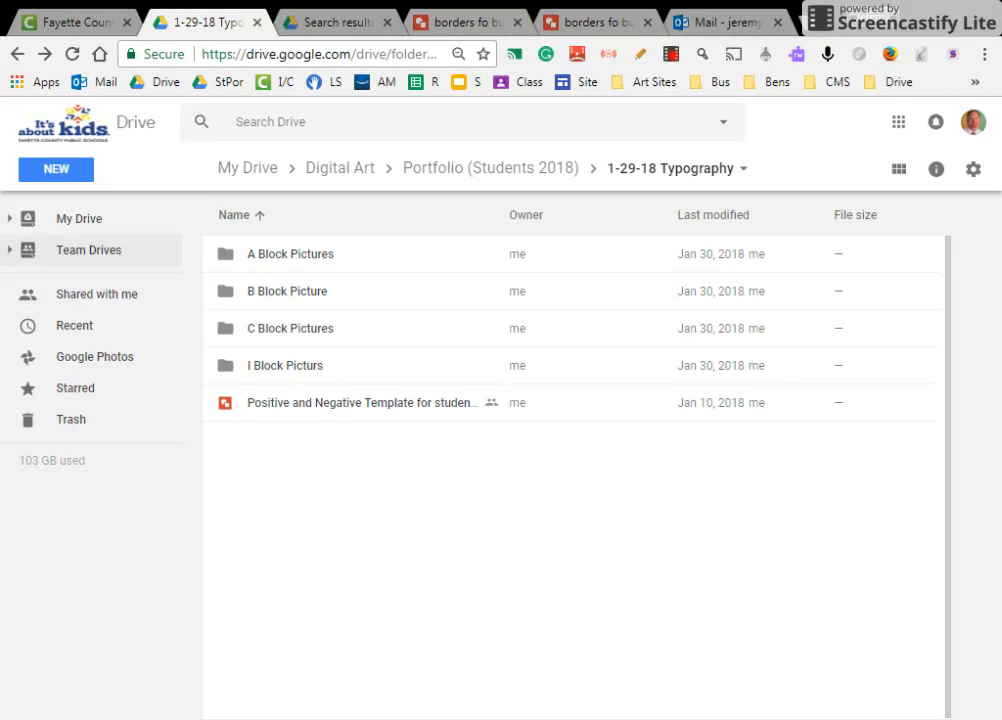
pyautogui.moveTo(386, 504)
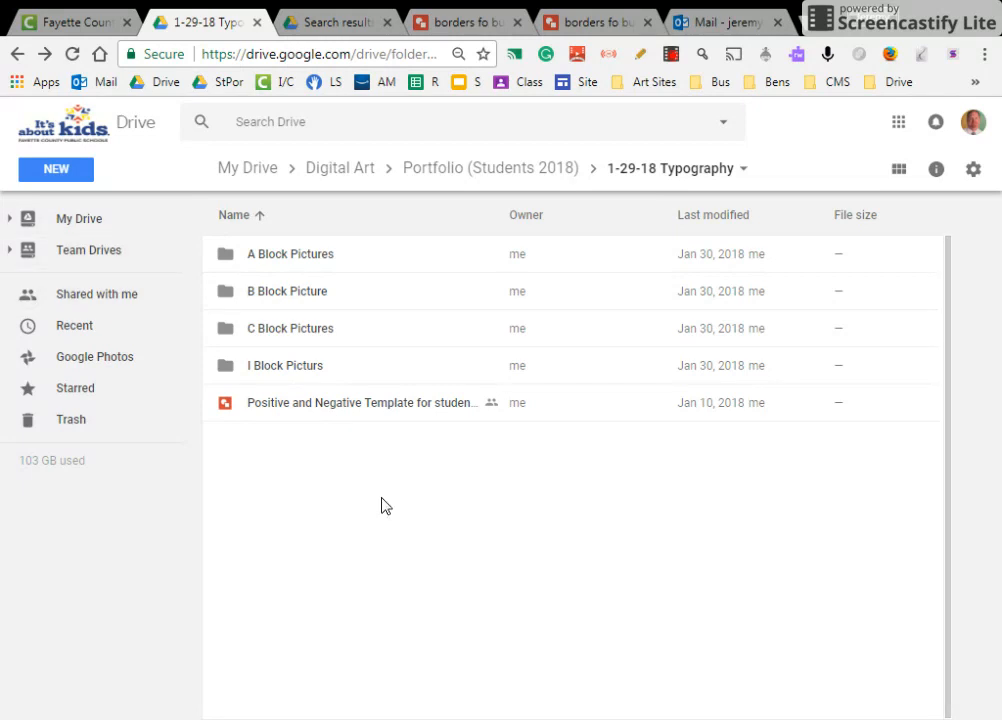
pyautogui.moveTo(470, 308)
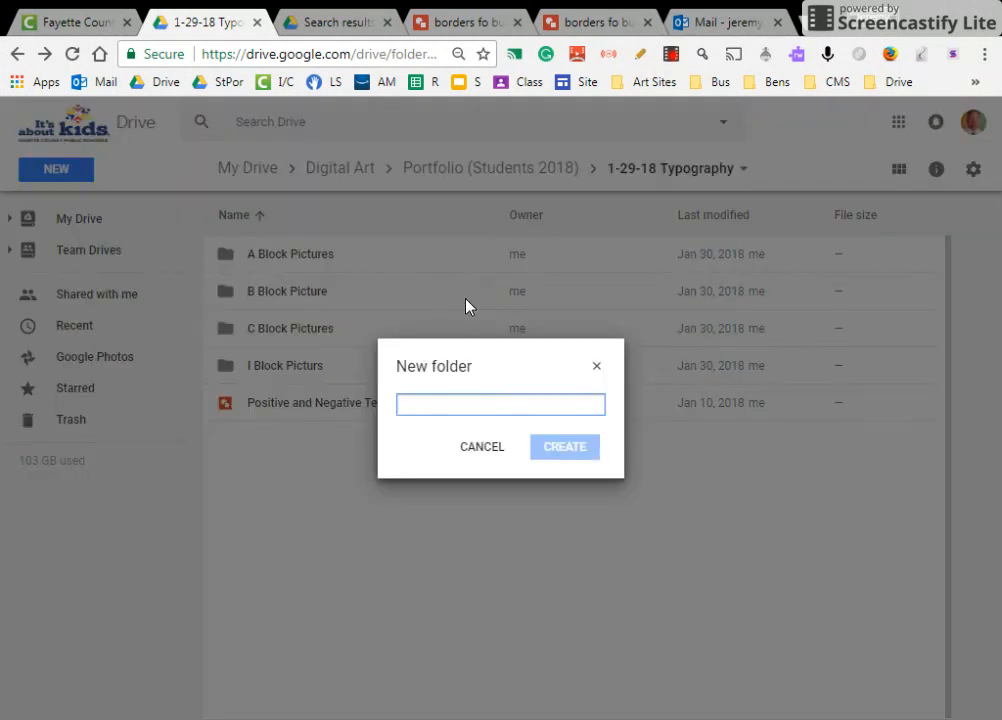
# Create a new folder named 'A Typography' inside the 1-29-18 Typography folder.
pyautogui.write('A Bl')
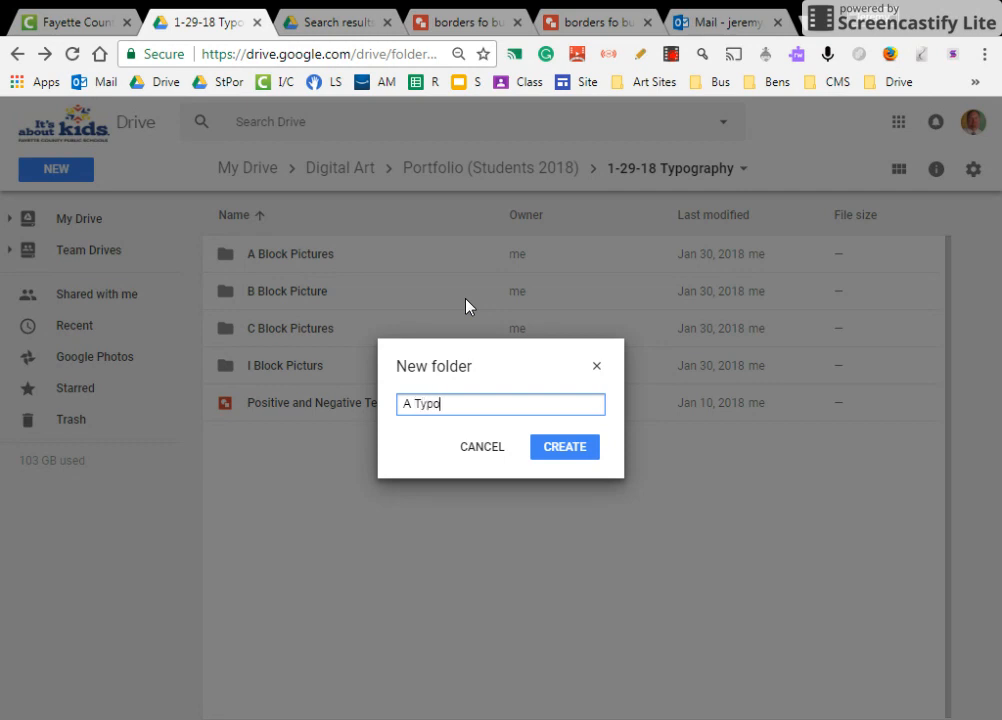
pyautogui.write('graphy')
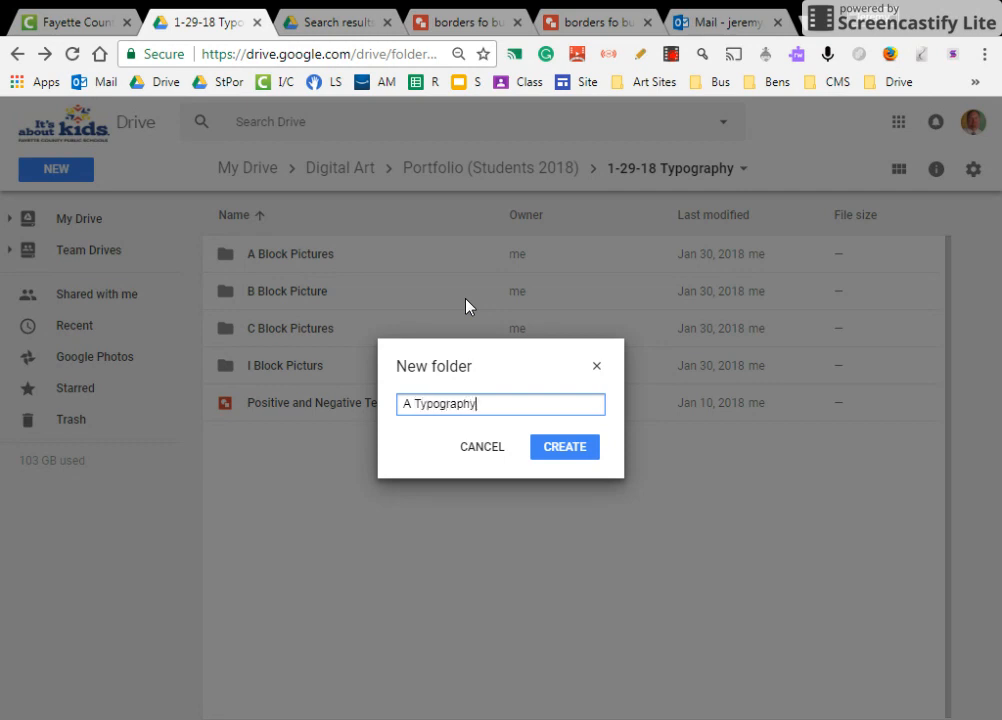
pyautogui.click(564, 446)
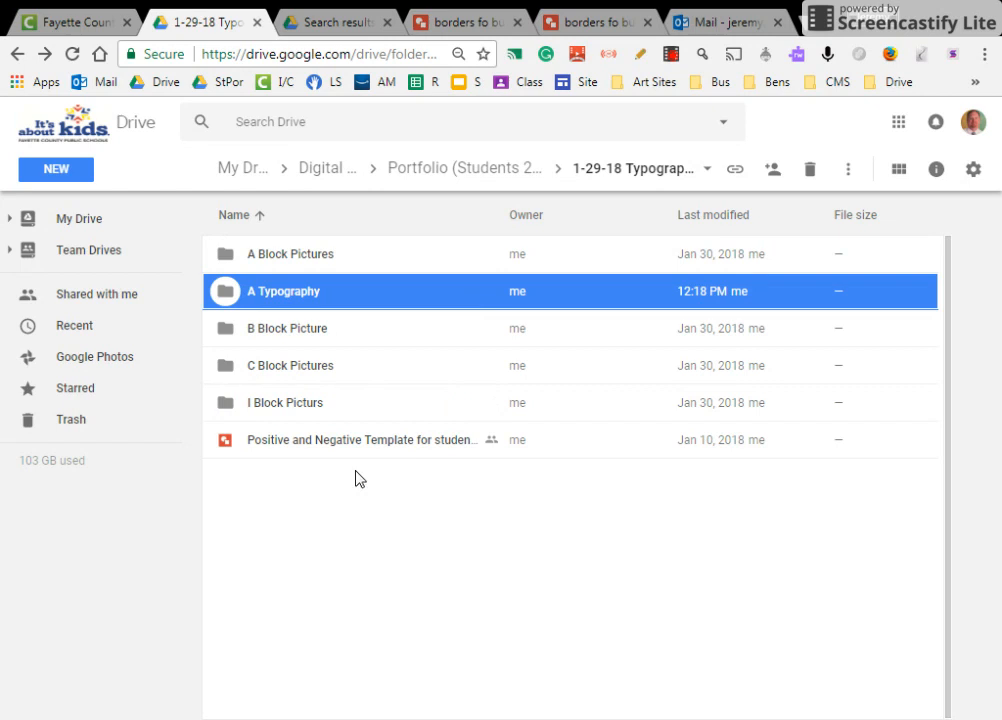
# Open the A Typography folder and create a new blank Google Drawing inside it.
pyautogui.doubleClick(284, 292)
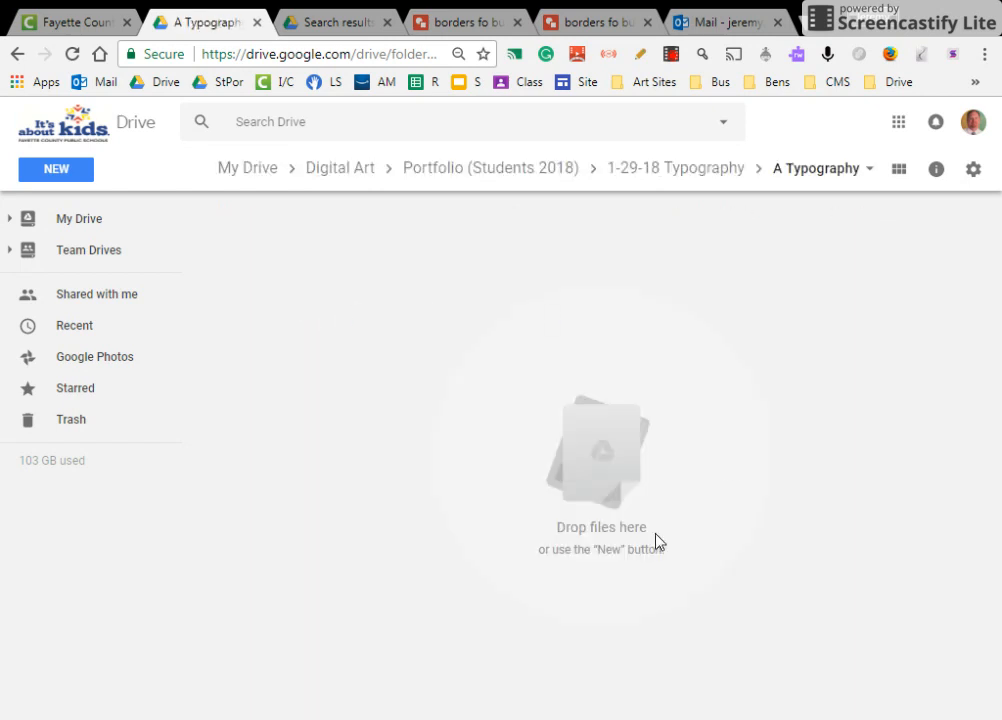
pyautogui.moveTo(484, 420)
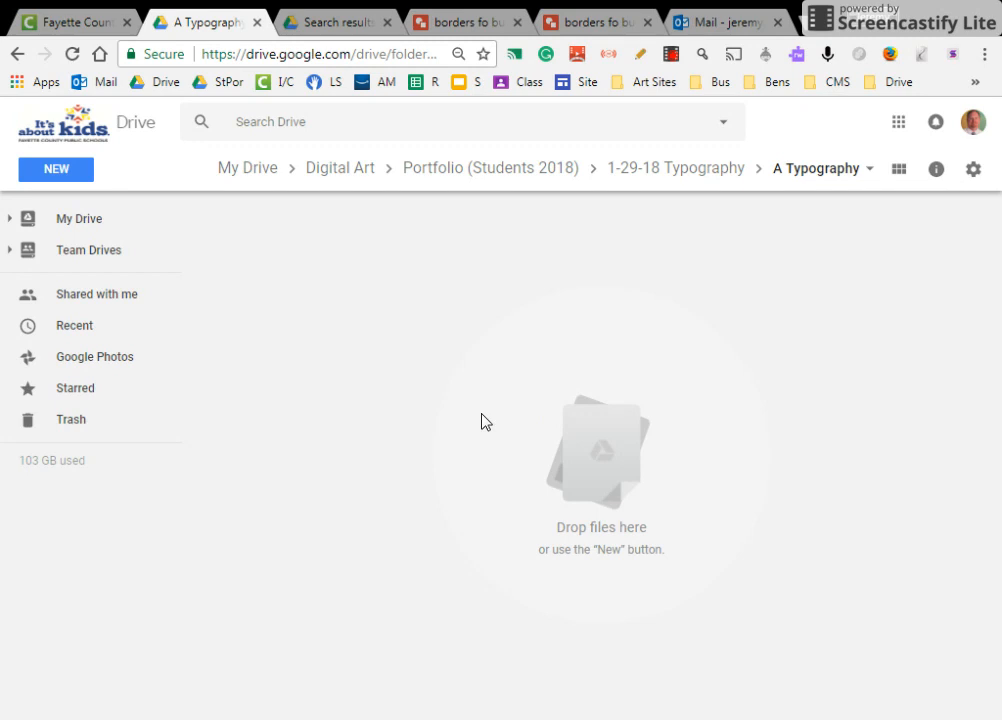
pyautogui.moveTo(92, 182)
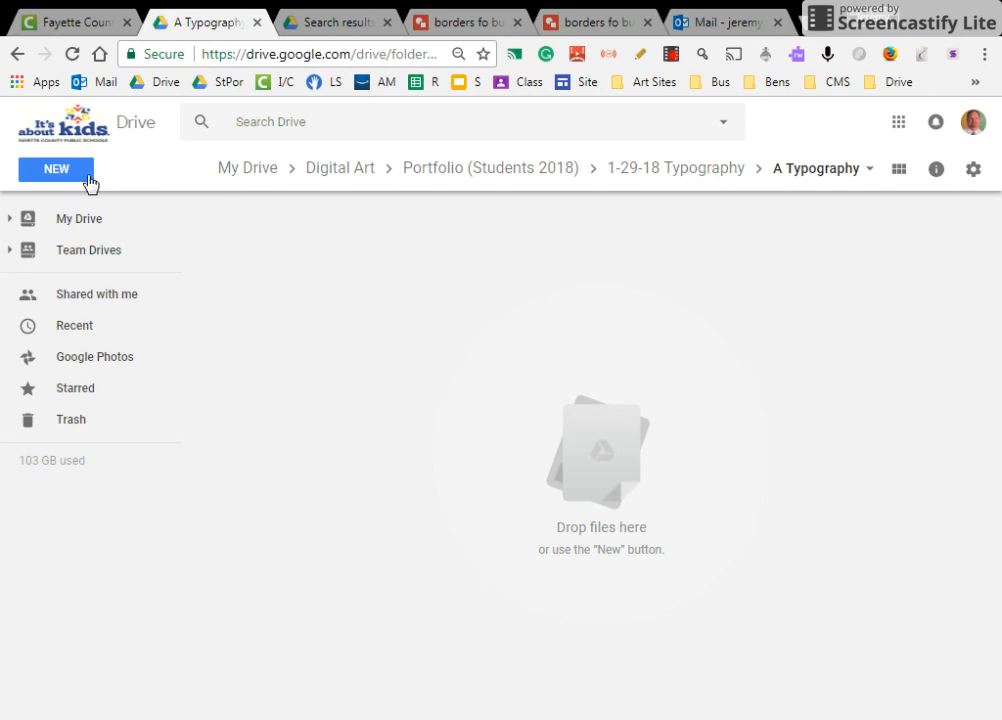
pyautogui.click(56, 168)
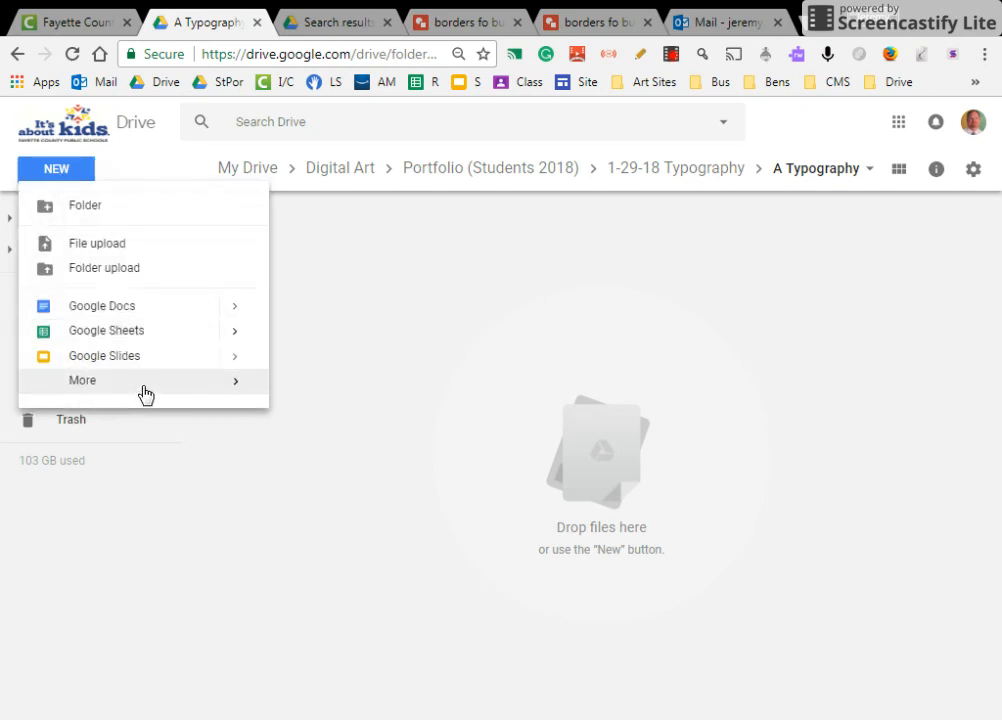
pyautogui.click(82, 380)
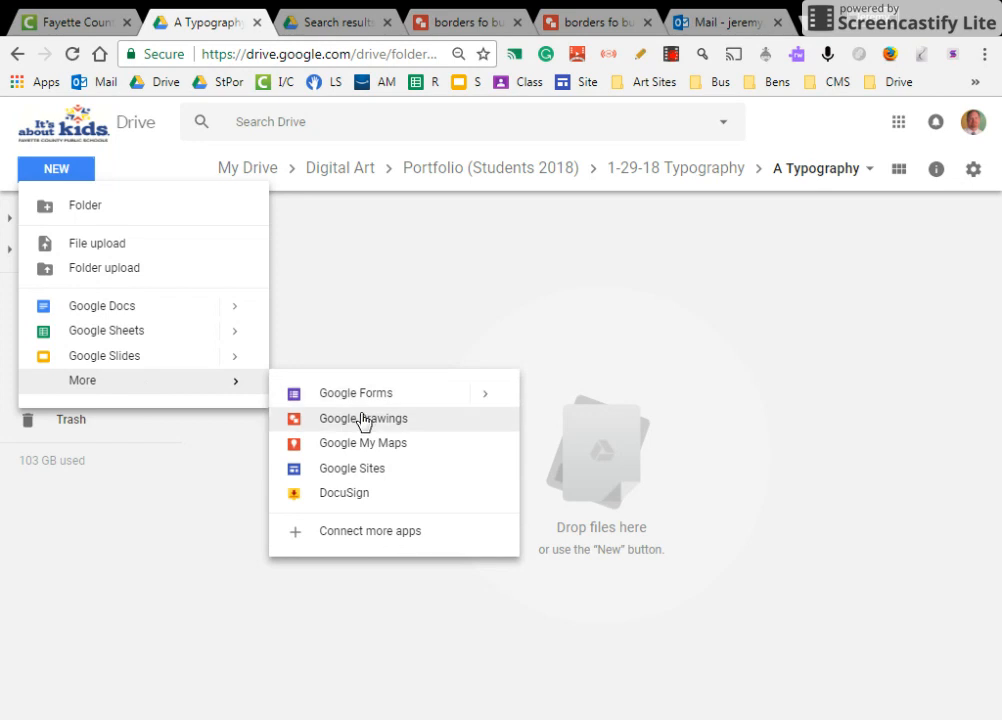
pyautogui.click(364, 418)
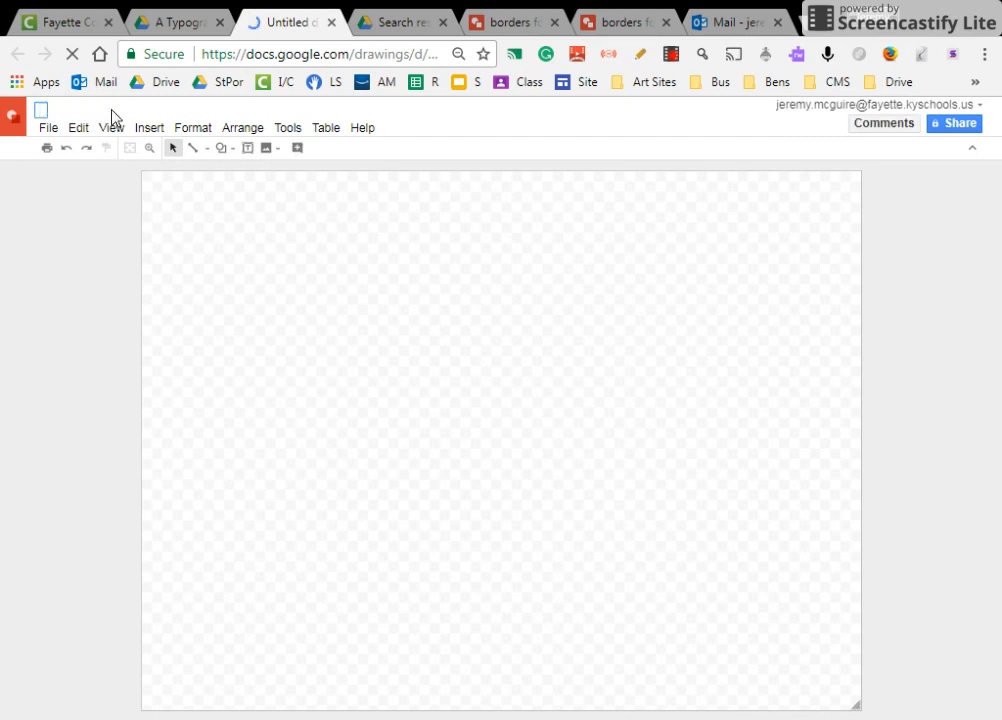
pyautogui.write('McGuire,')
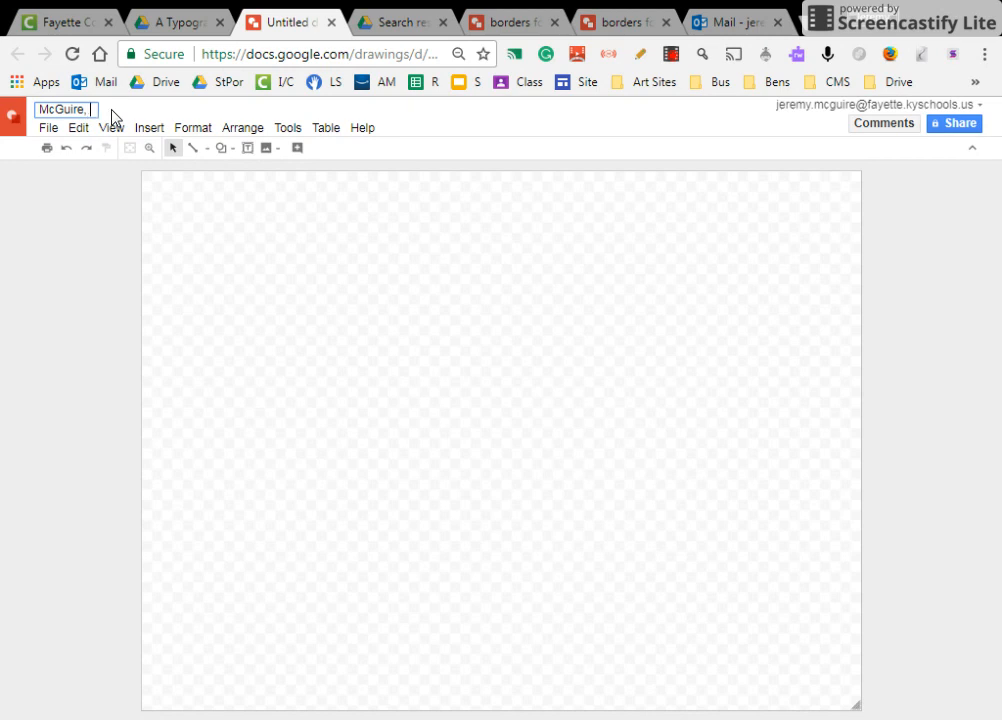
pyautogui.write('Jeremy')
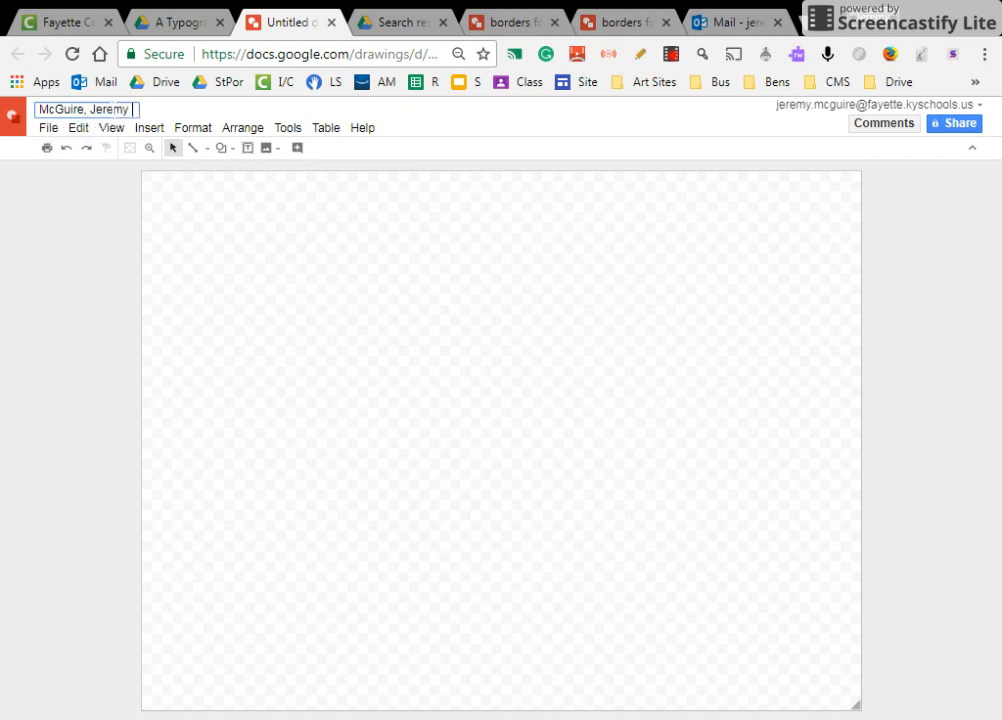
pyautogui.write('1')
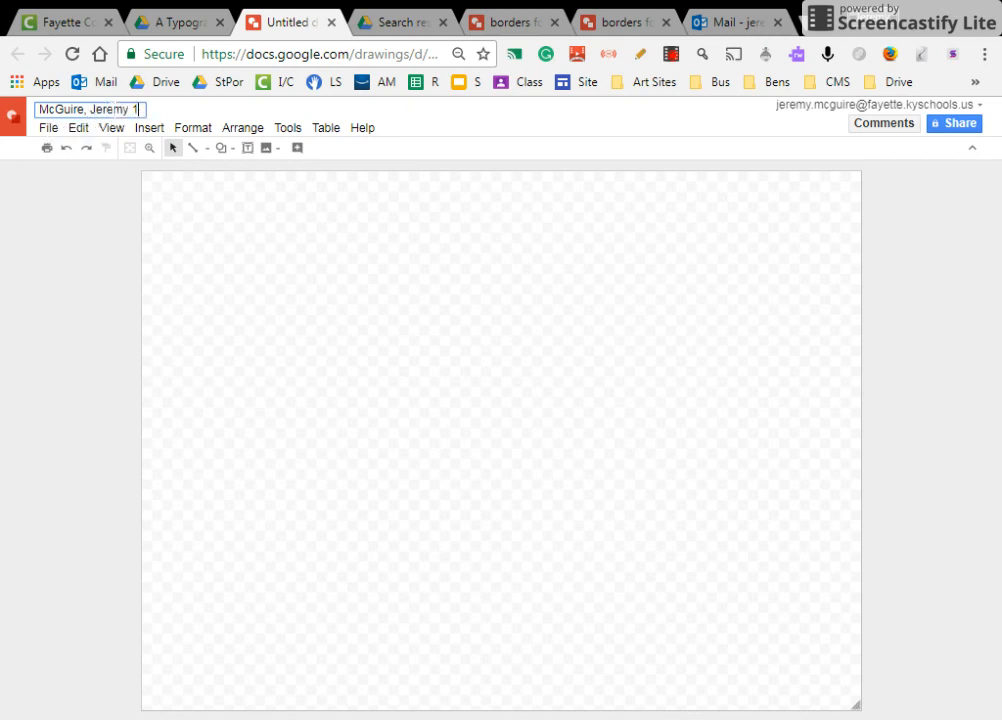
pyautogui.write('2-')
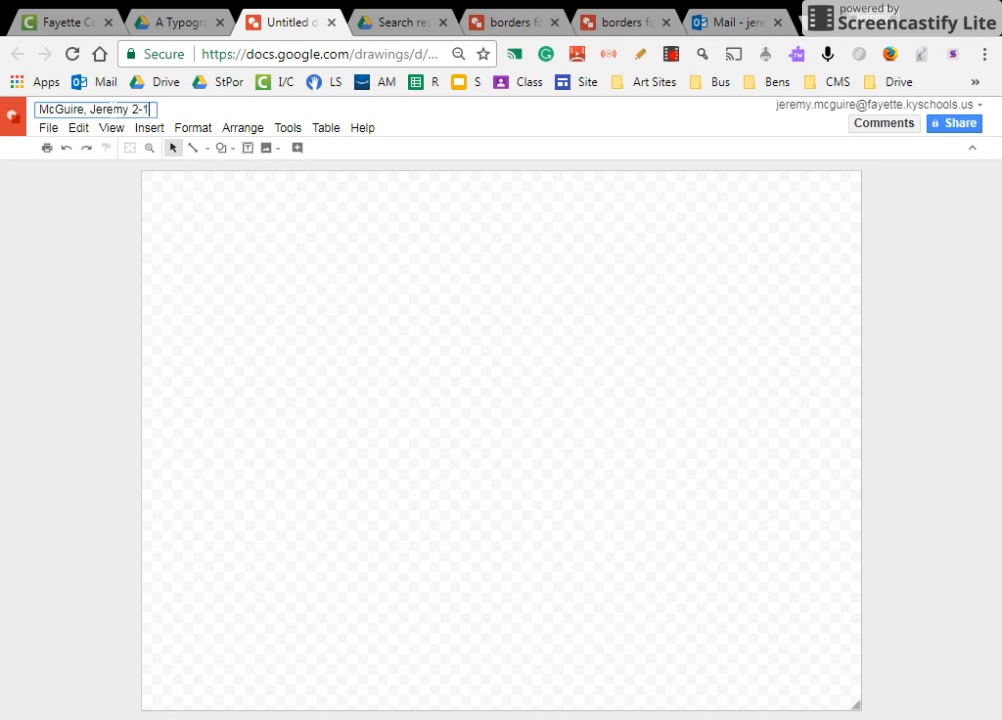
pyautogui.write('-18')
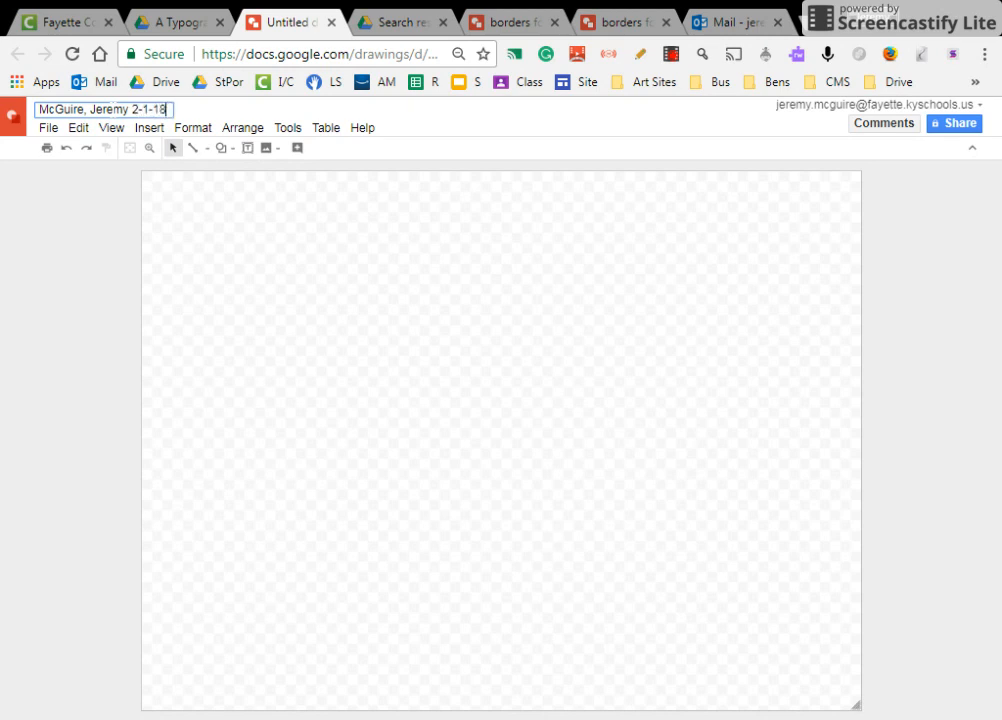
pyautogui.write('Typopgraphy')
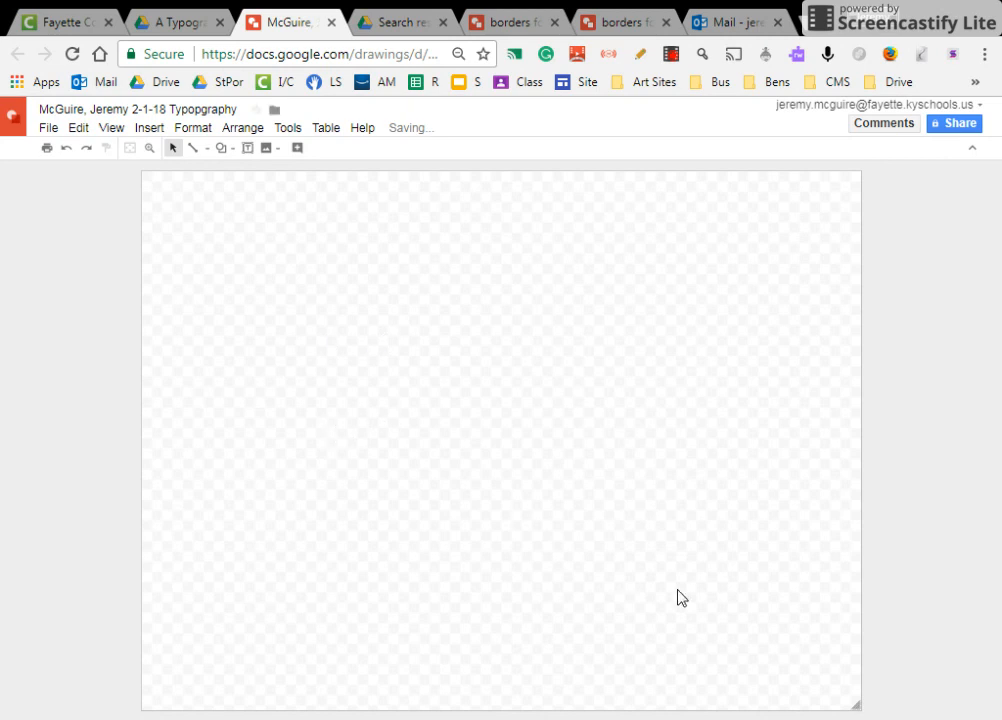
pyautogui.moveTo(952, 124)
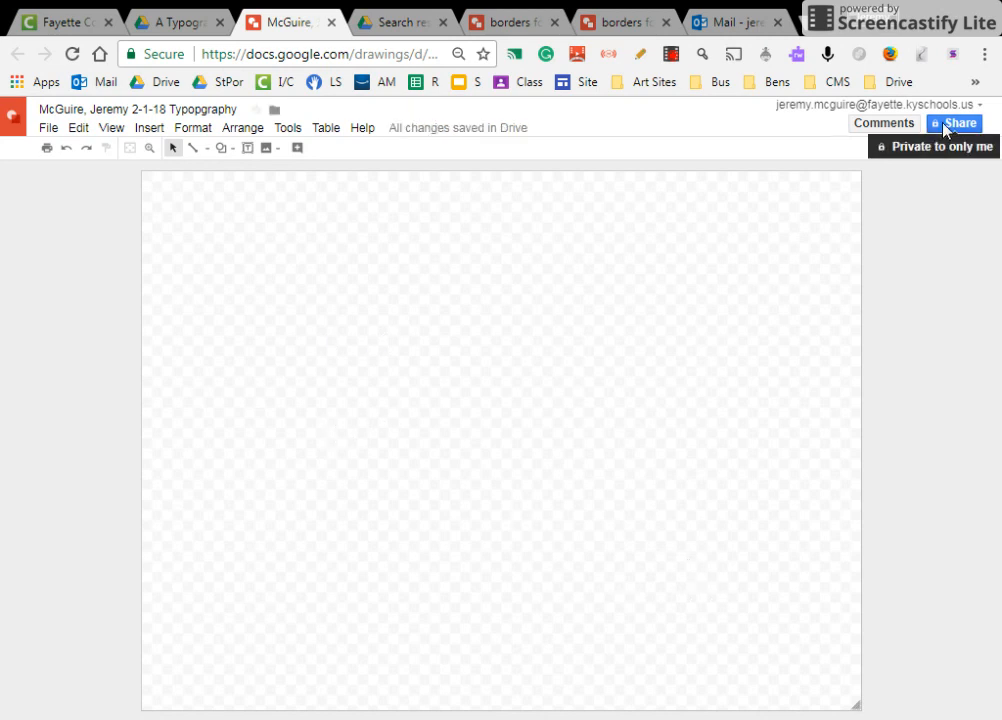
pyautogui.click(958, 124)
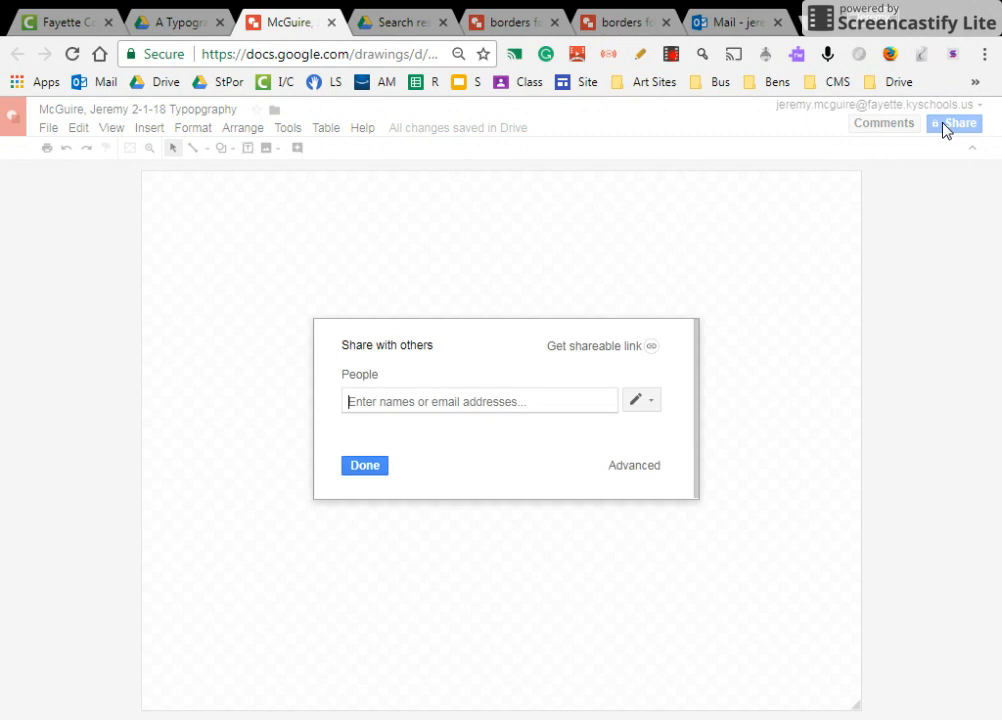
pyautogui.moveTo(488, 438)
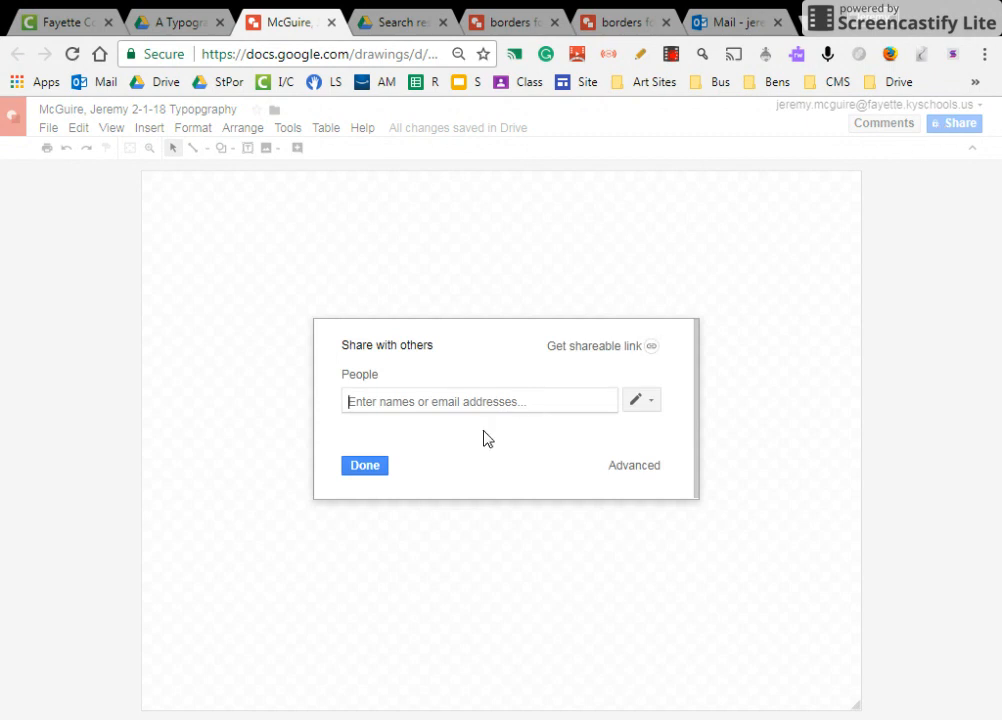
pyautogui.moveTo(474, 428)
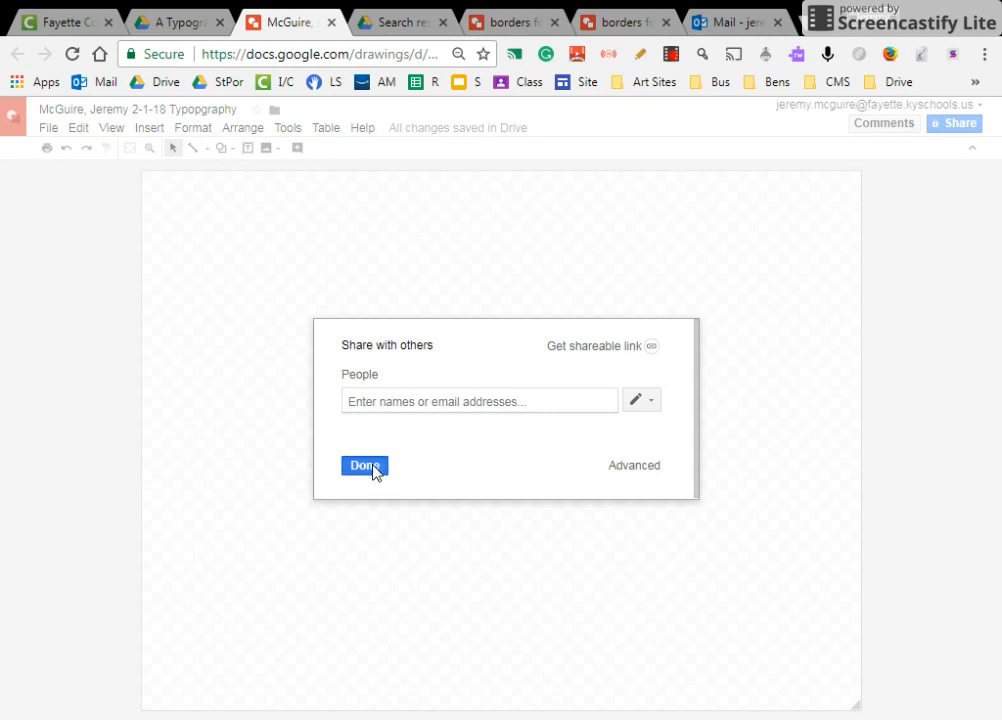
pyautogui.click(364, 464)
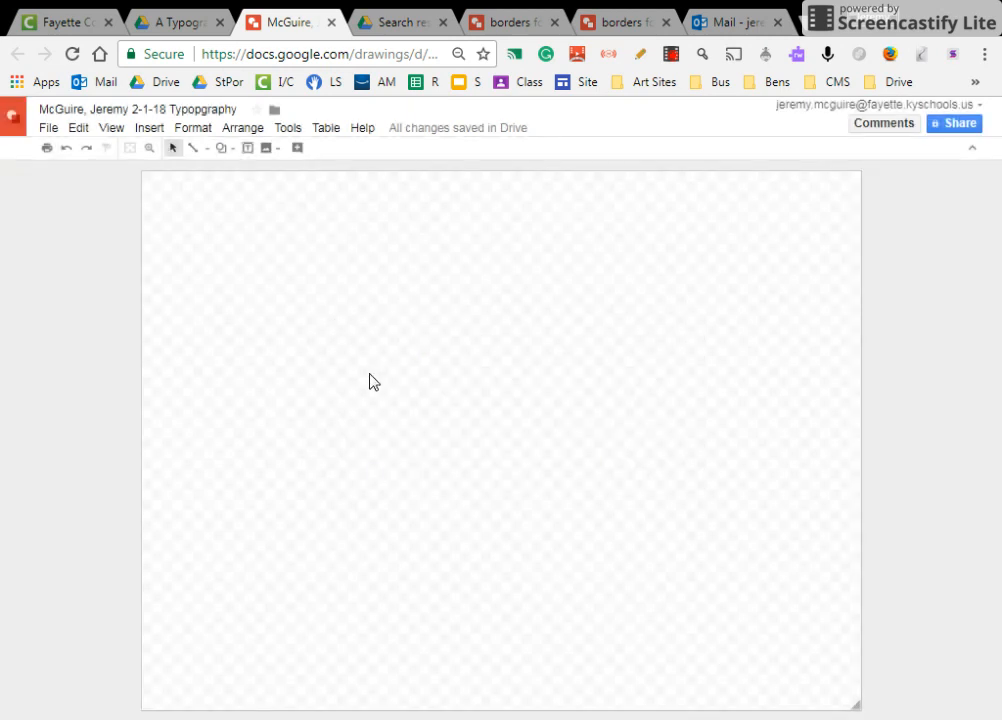
pyautogui.moveTo(344, 380)
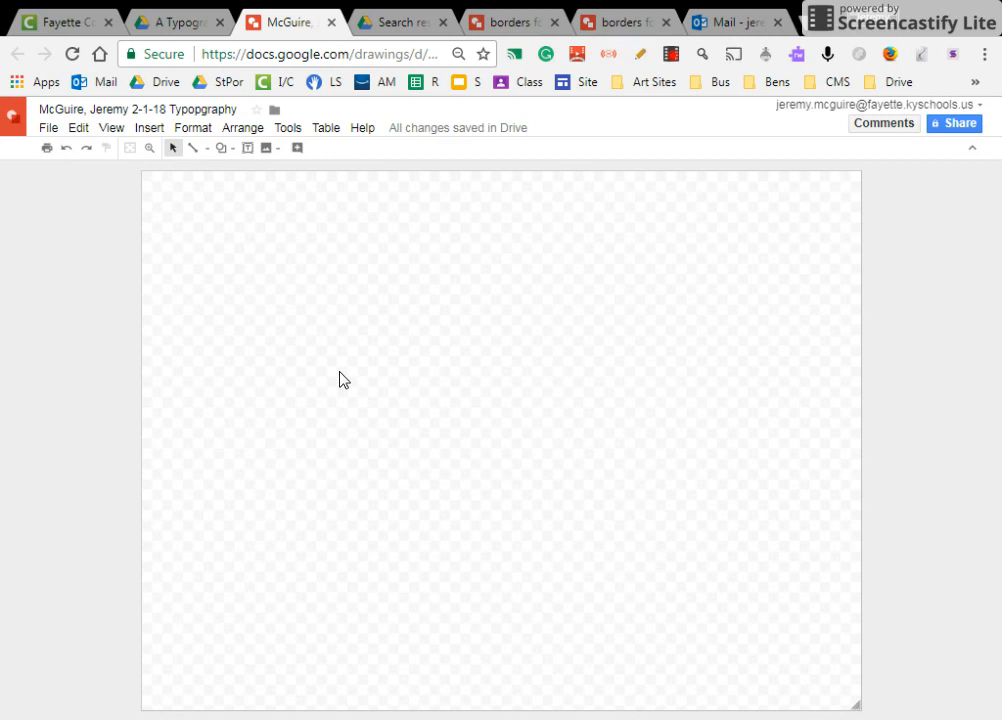
pyautogui.moveTo(212, 200)
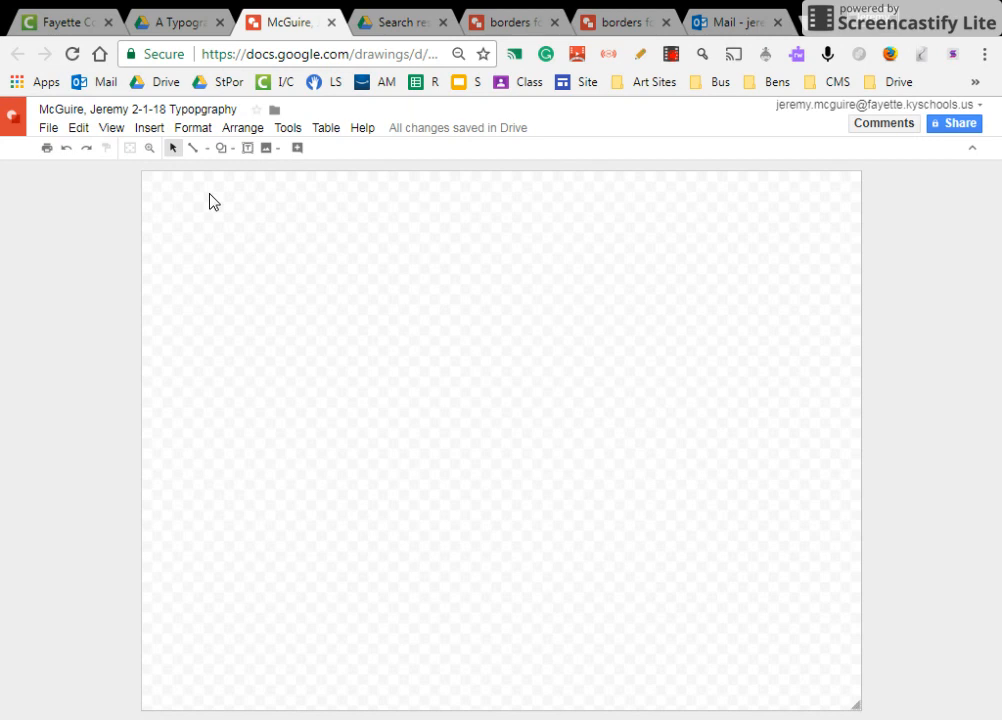
# Start inserting an image from Drive, browsing recent images and then My Drive folders.
pyautogui.click(148, 128)
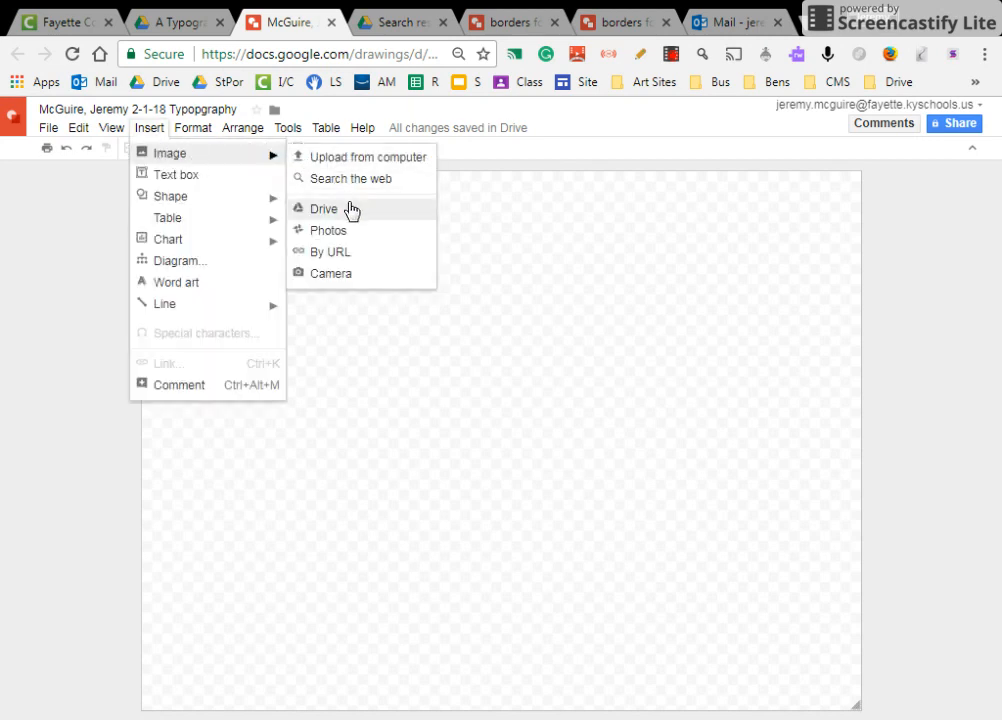
pyautogui.click(352, 210)
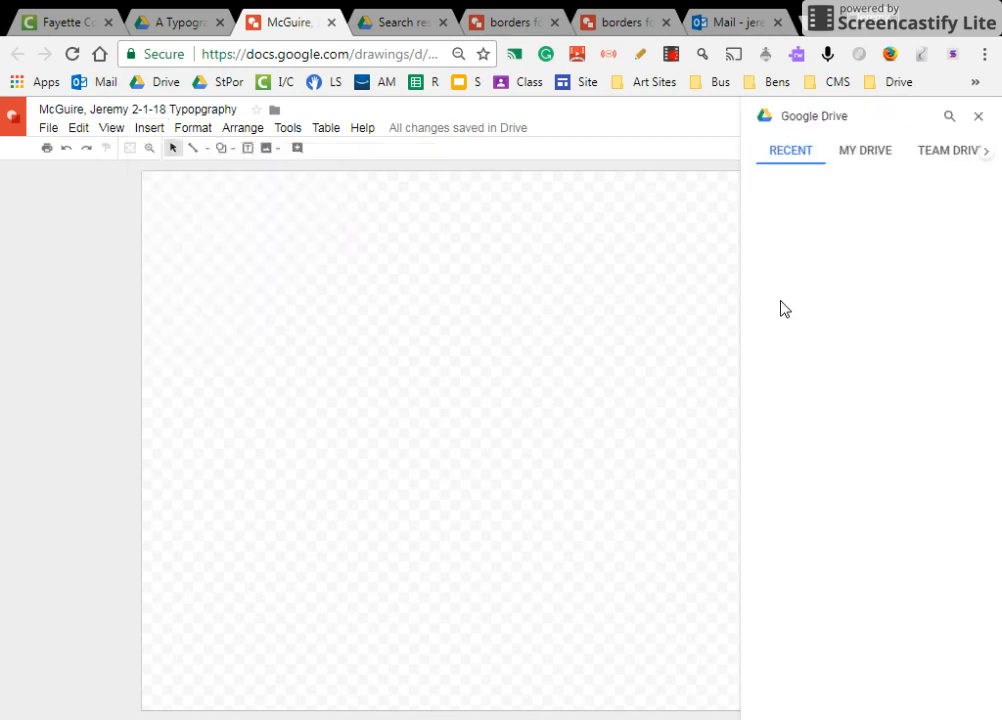
pyautogui.click(790, 150)
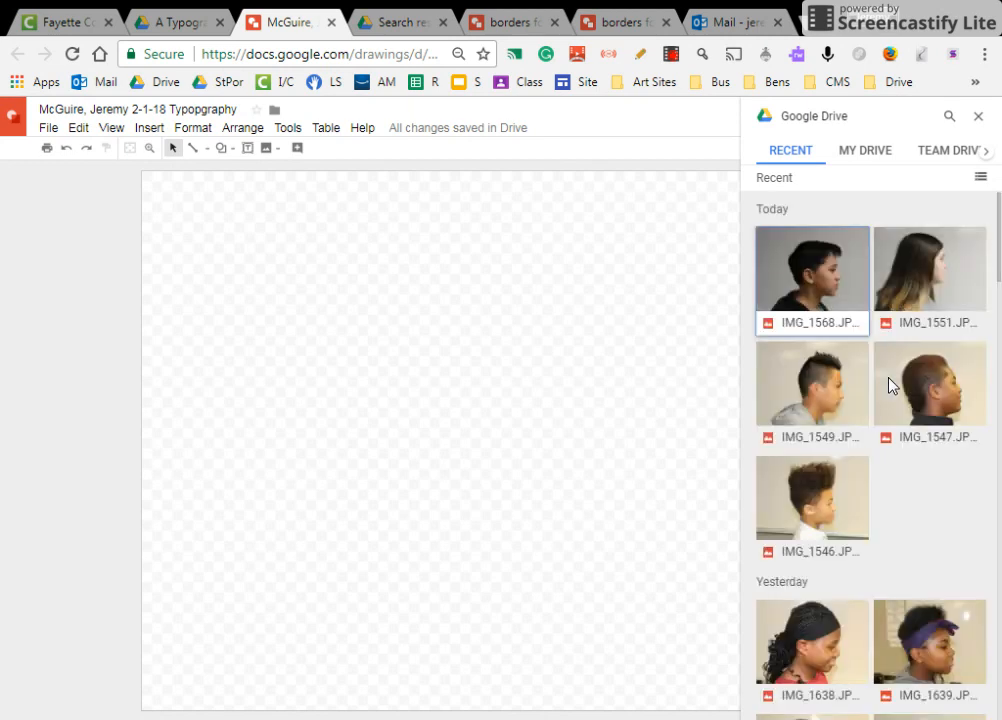
pyautogui.scroll(-3)
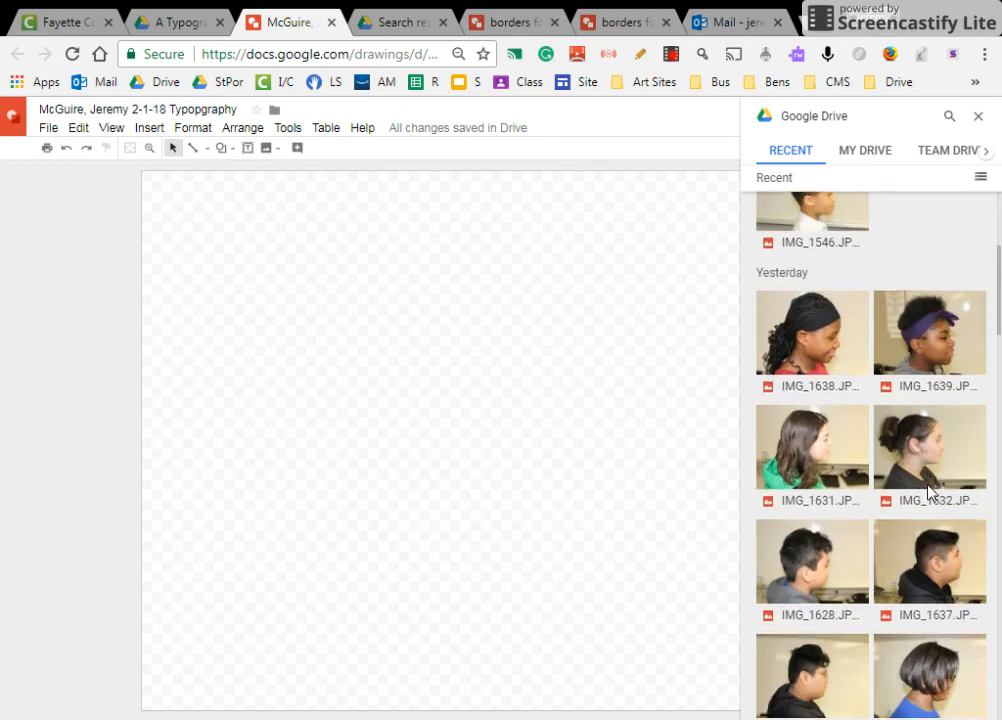
pyautogui.scroll(-3)
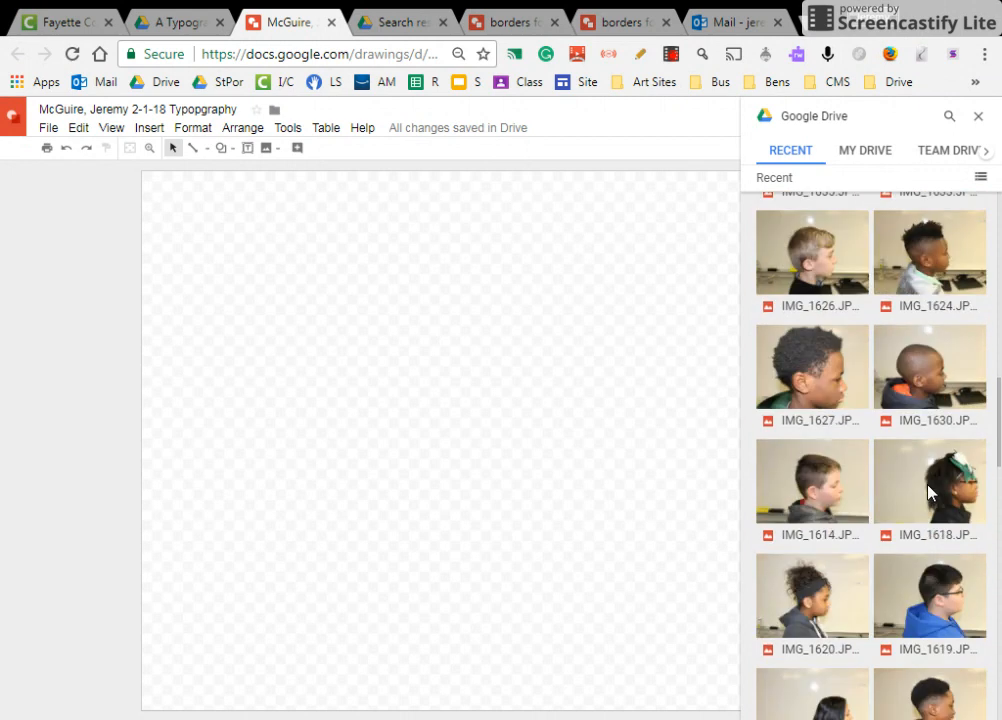
pyautogui.scroll(-3)
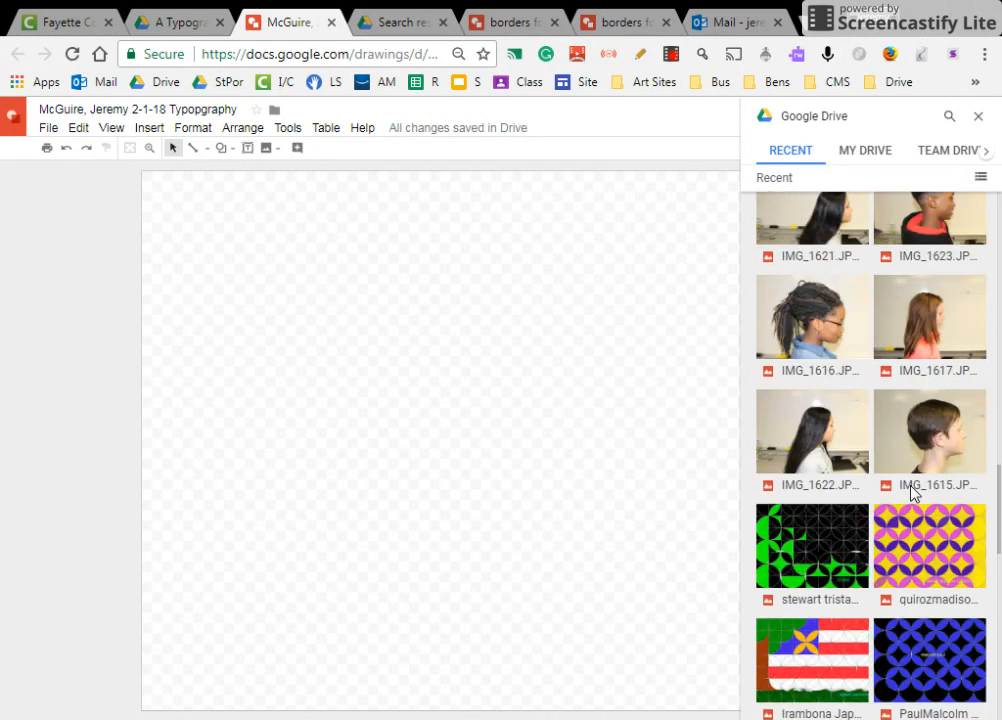
pyautogui.scroll(-3)
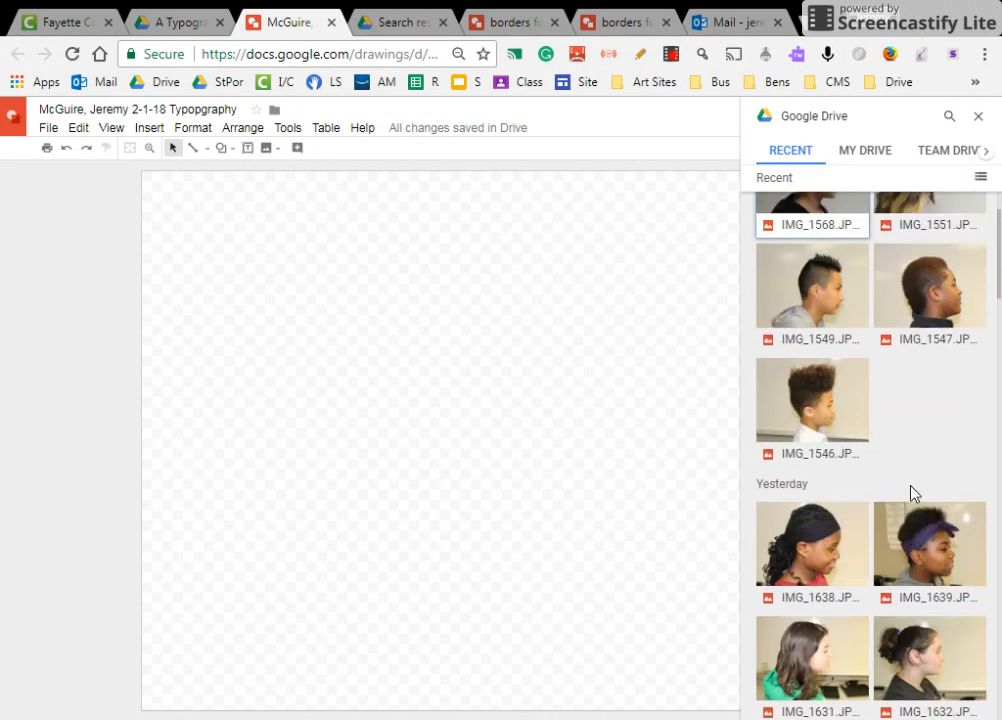
pyautogui.scroll(-3)
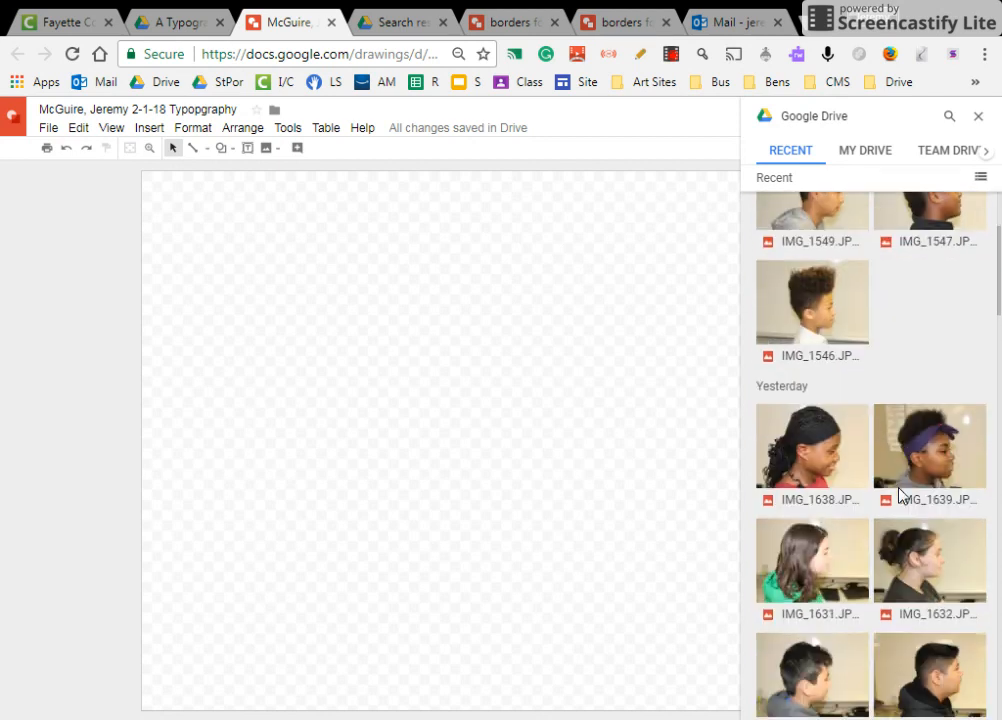
pyautogui.click(864, 150)
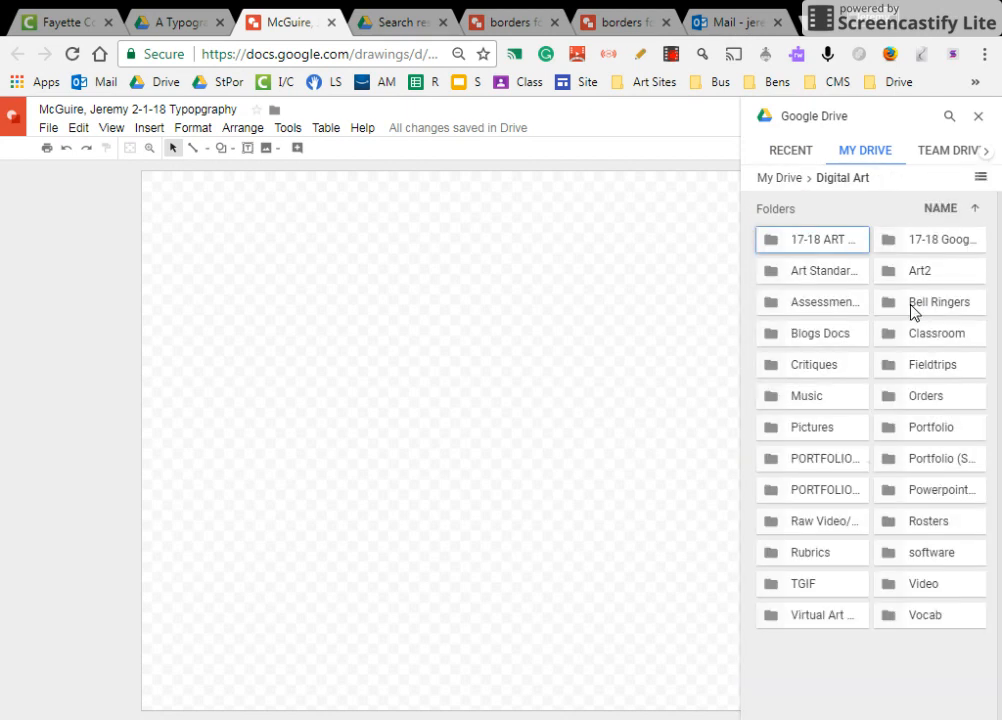
pyautogui.moveTo(922, 384)
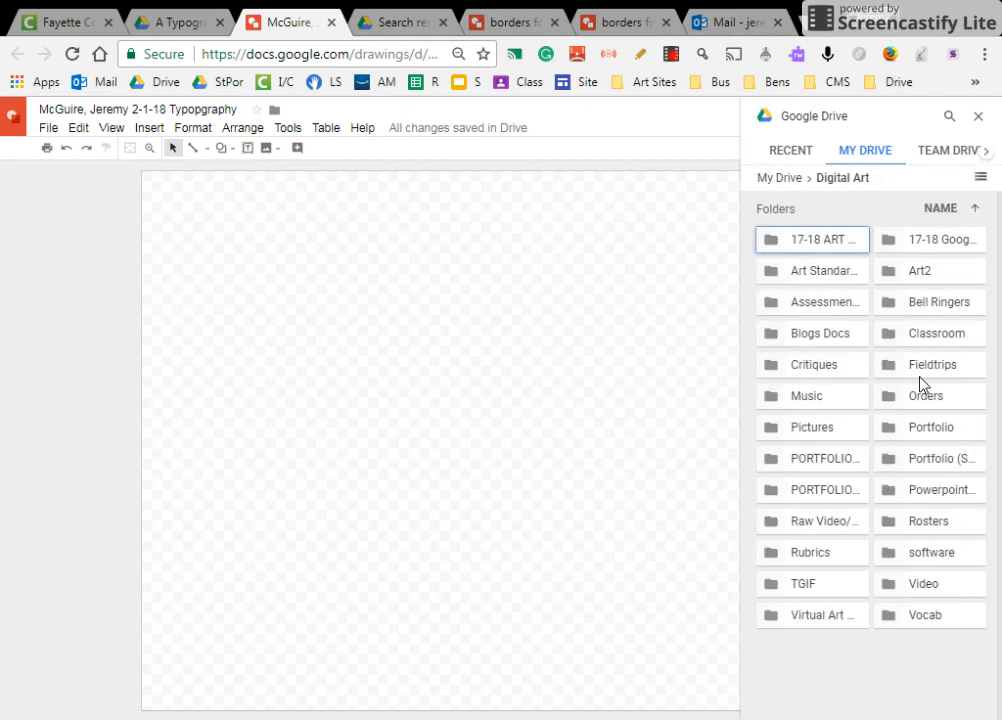
pyautogui.moveTo(930, 458)
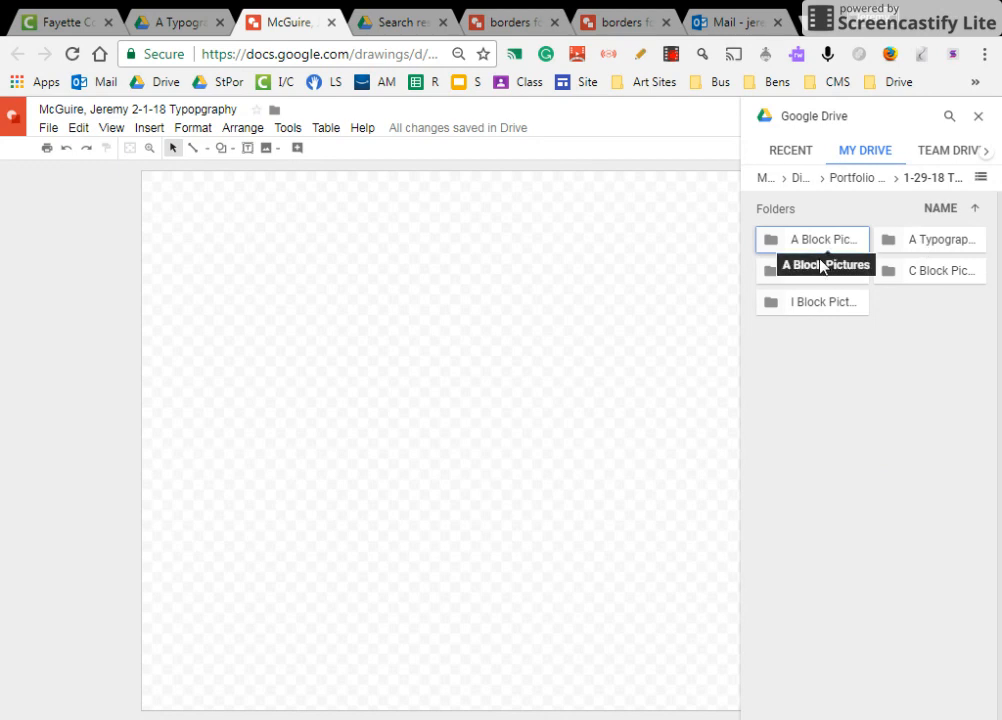
# Insert the man's profile photo from the B Block Pictures folder onto the canvas.
pyautogui.doubleClick(826, 264)
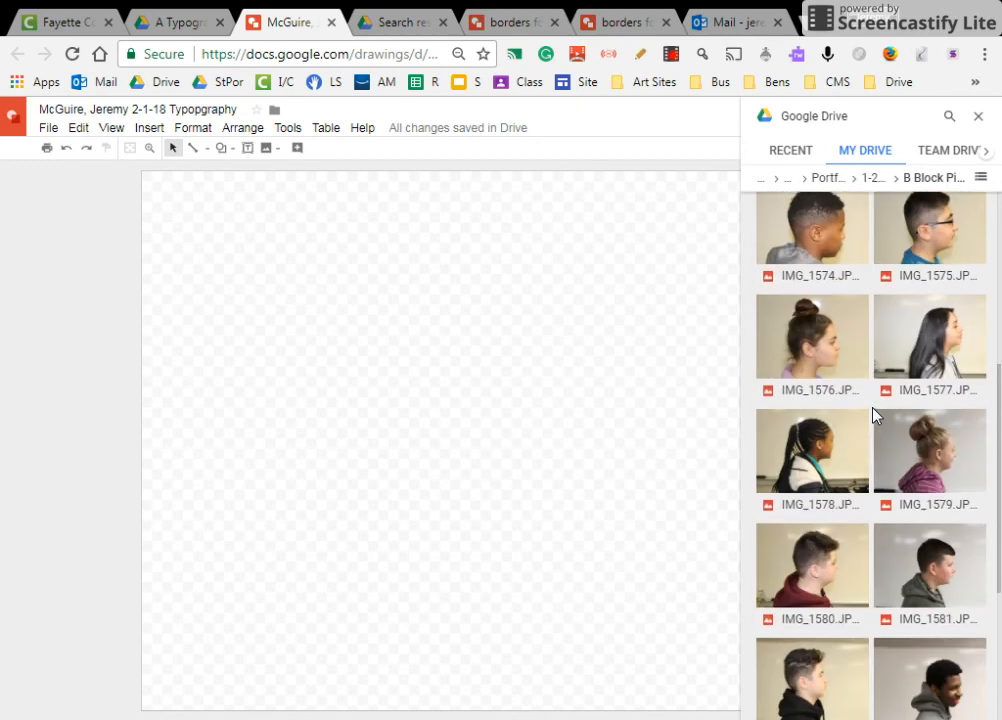
pyautogui.scroll(-3)
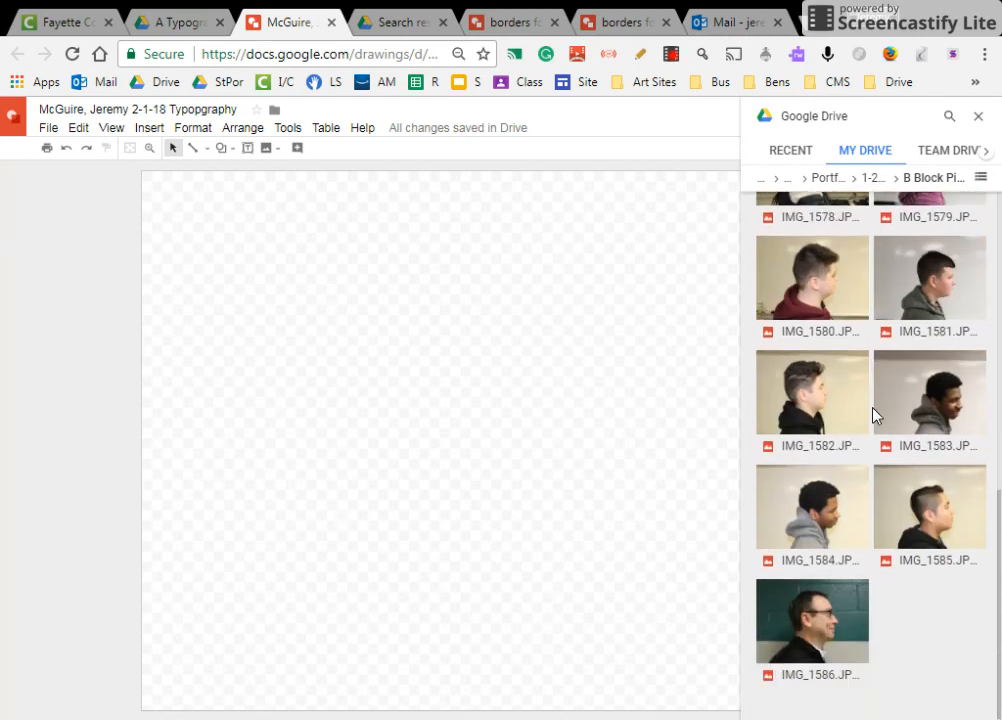
pyautogui.click(812, 620)
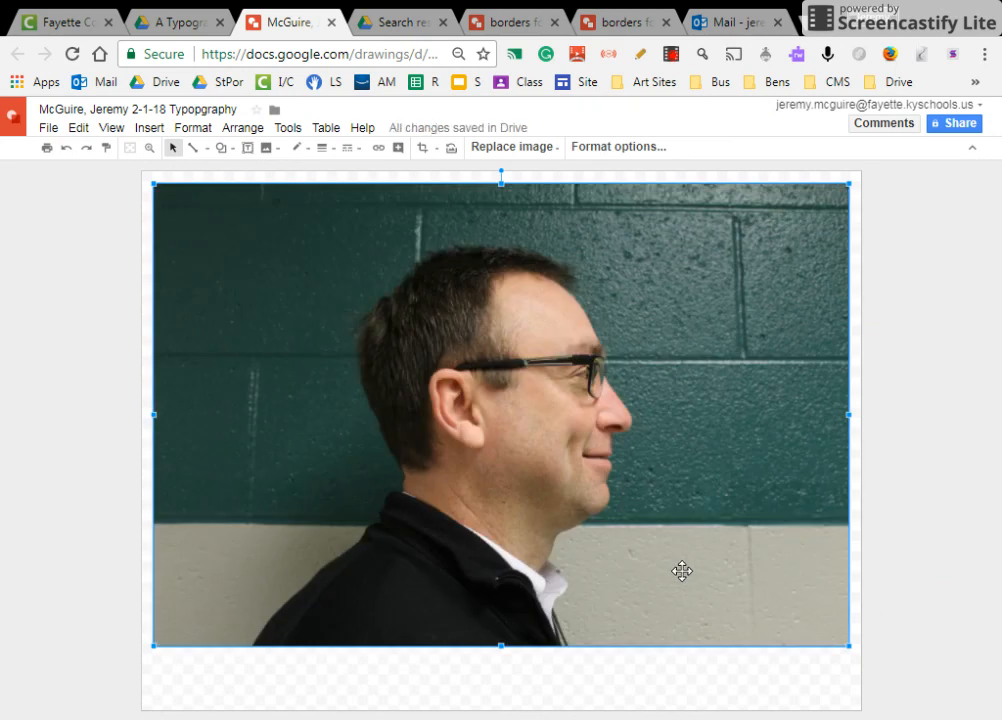
pyautogui.moveTo(844, 336)
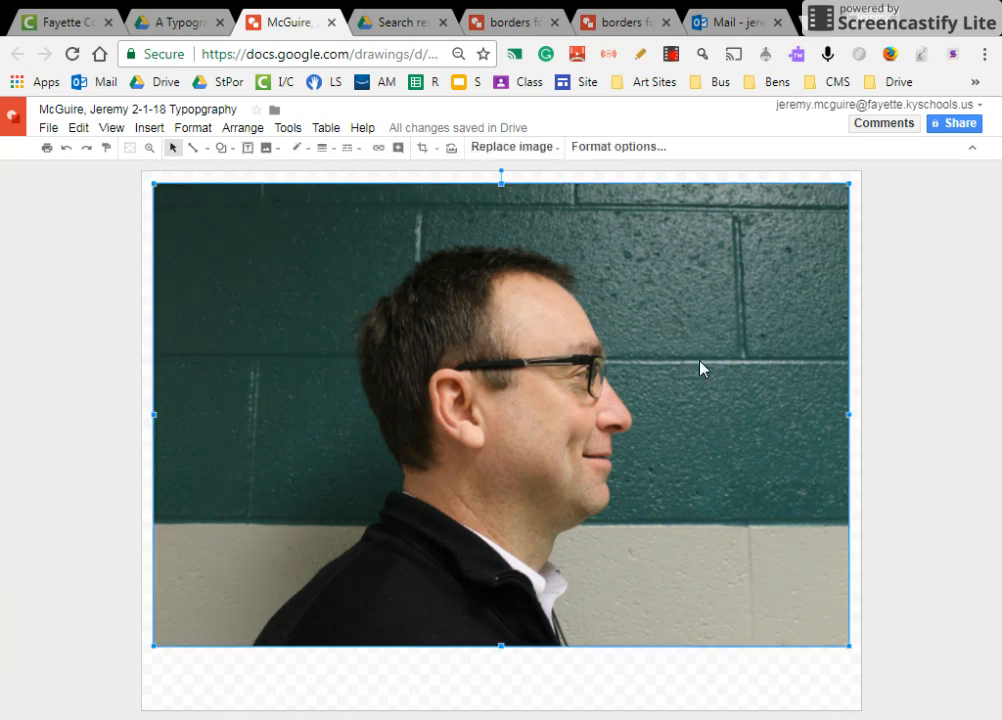
pyautogui.moveTo(510, 178)
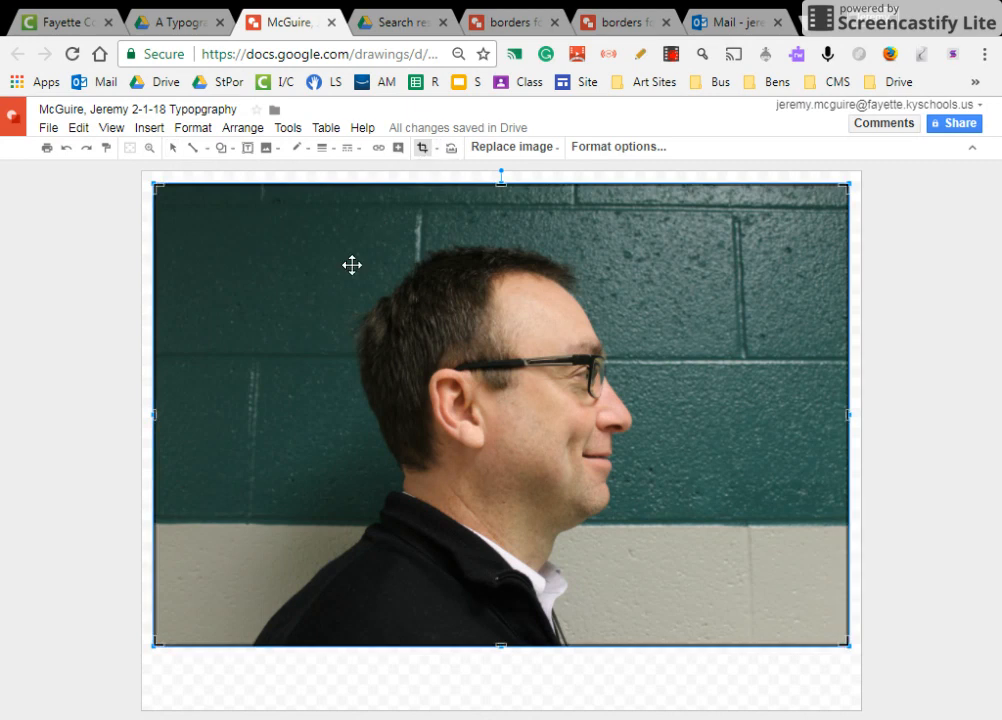
pyautogui.moveTo(204, 420)
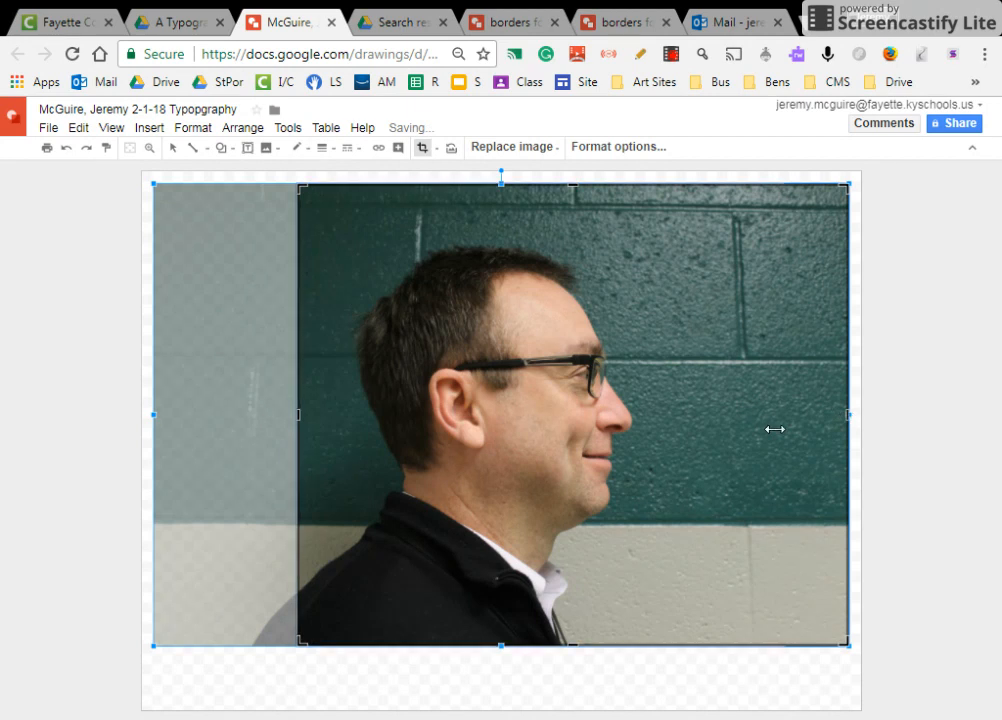
# Crop the photo to a tall head-and-shoulders portrait and enlarge it to fill most of the page.
pyautogui.moveTo(848, 414); pyautogui.dragTo(688, 414)
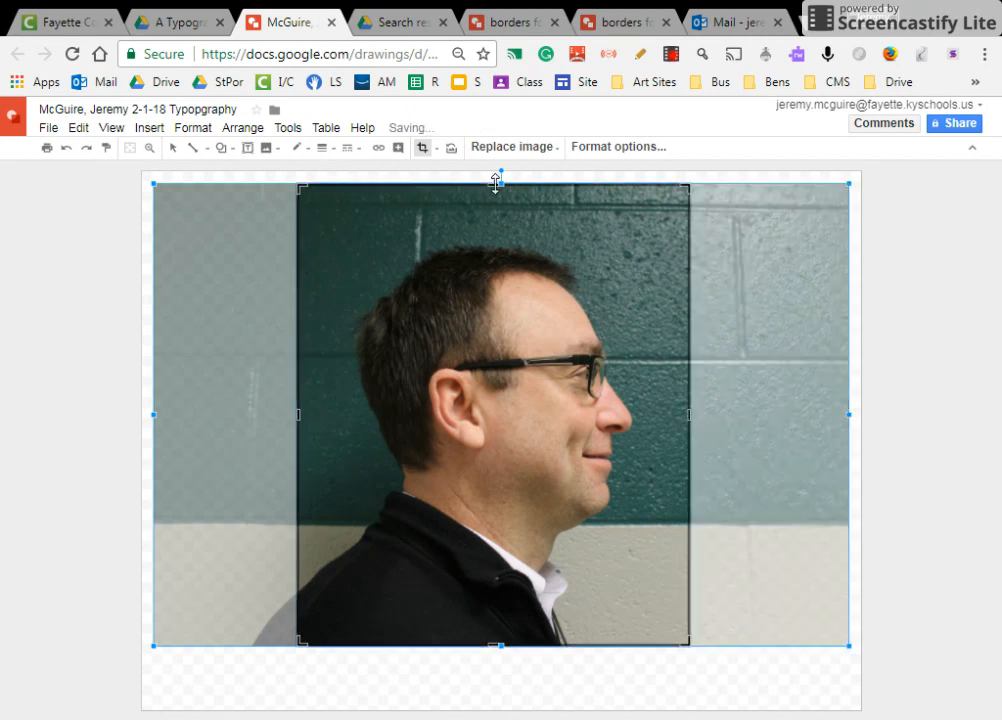
pyautogui.moveTo(496, 184); pyautogui.dragTo(490, 230)
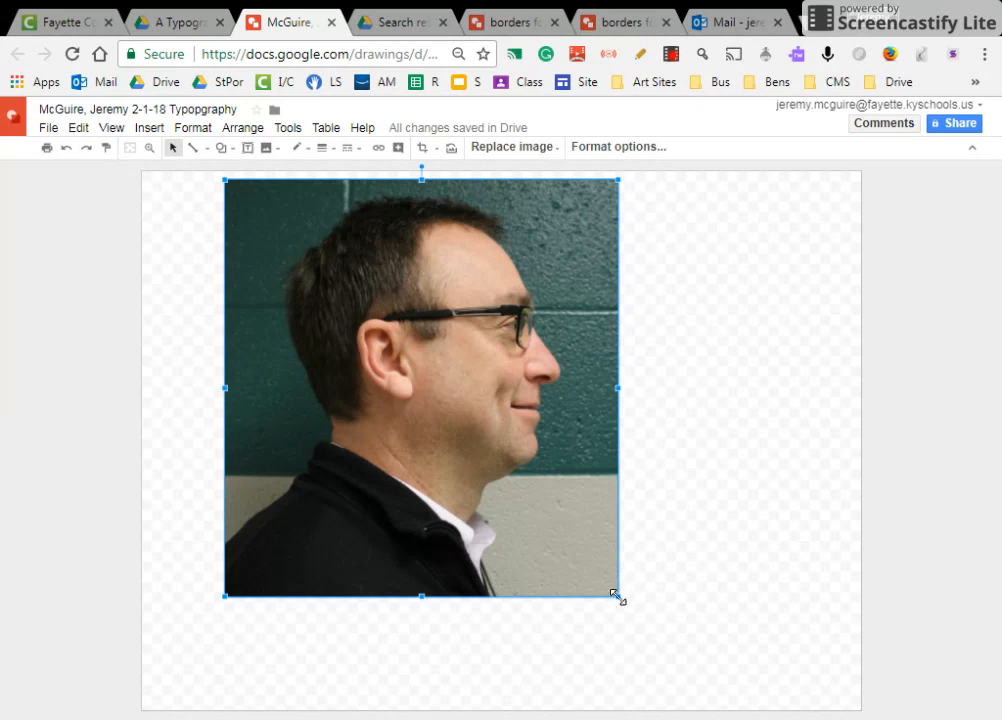
pyautogui.moveTo(616, 596); pyautogui.dragTo(708, 692)
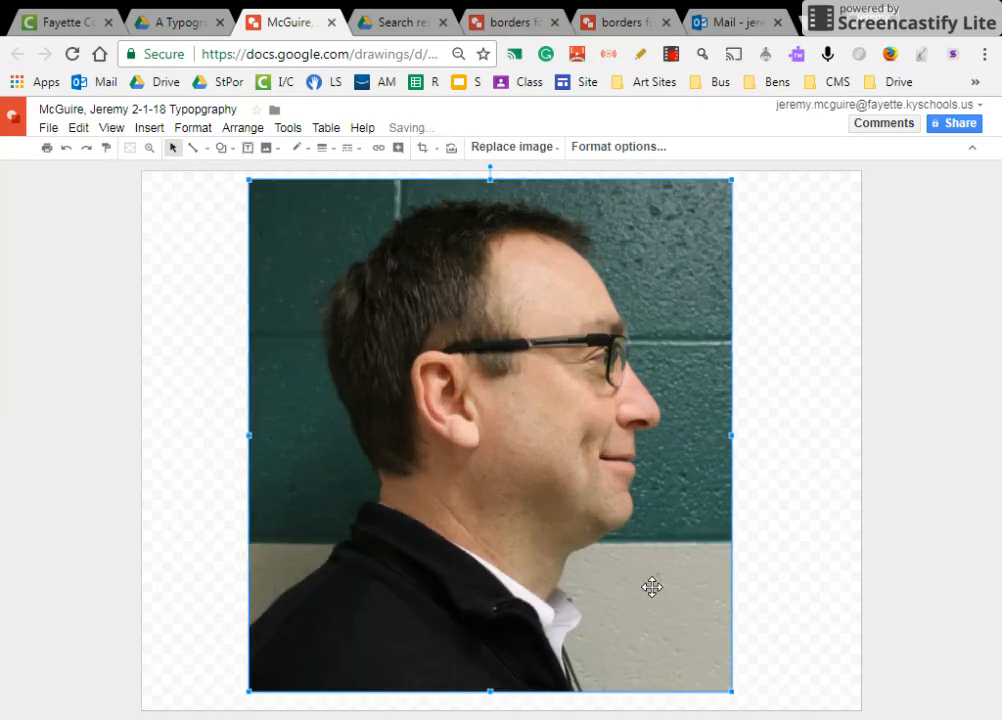
# Set the portrait's transparency to about 60% in Format options > Adjustments.
pyautogui.click(828, 452)
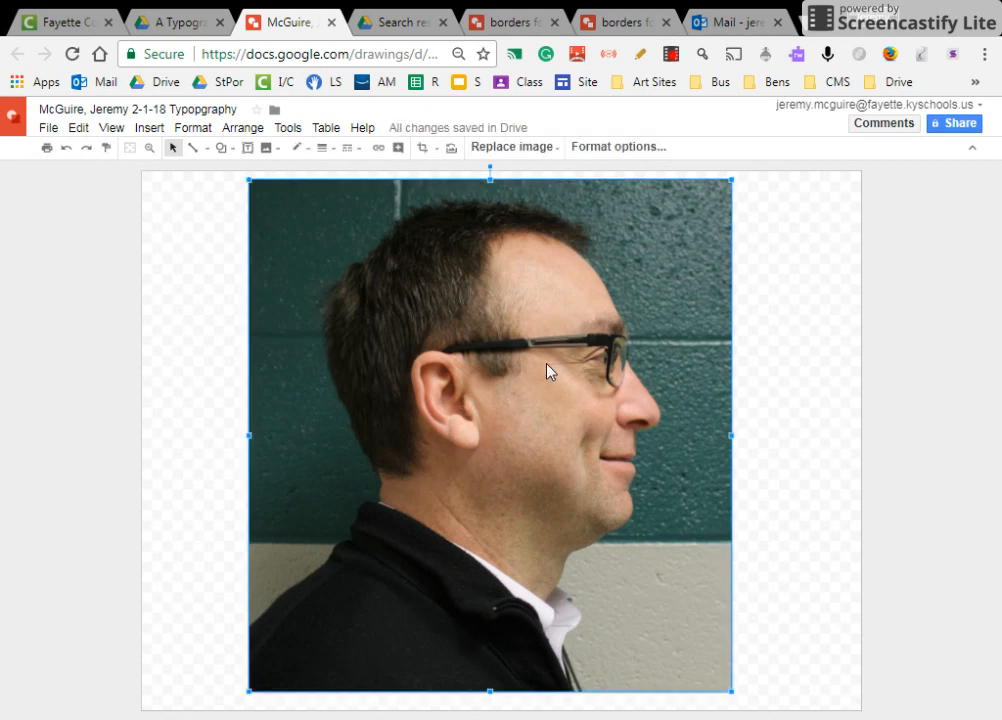
pyautogui.rightClick(548, 370)
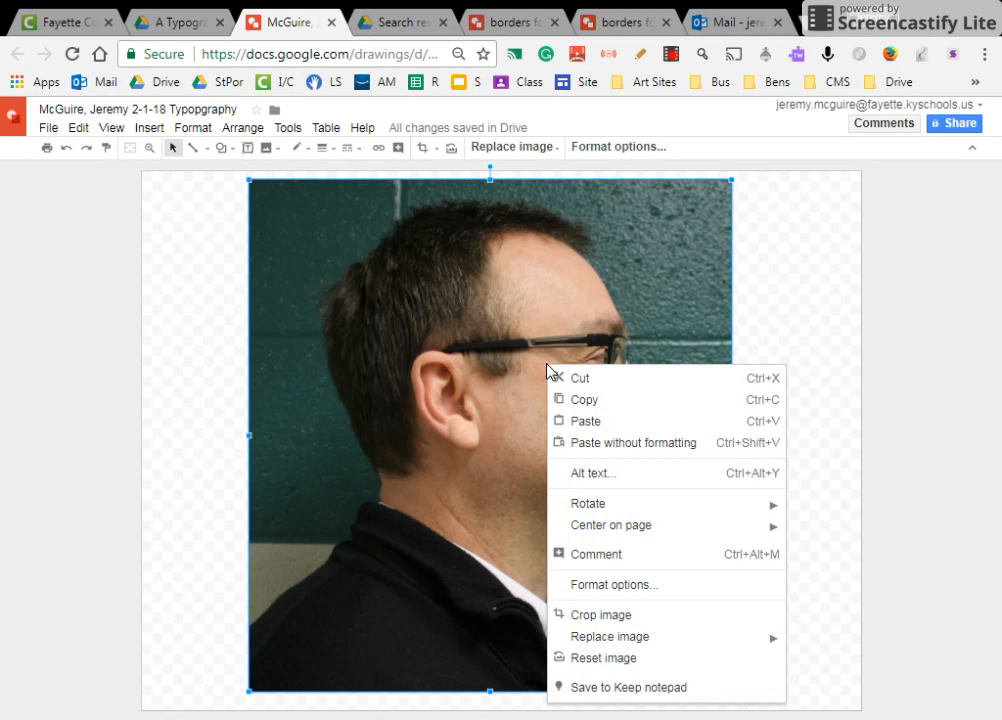
pyautogui.moveTo(638, 584)
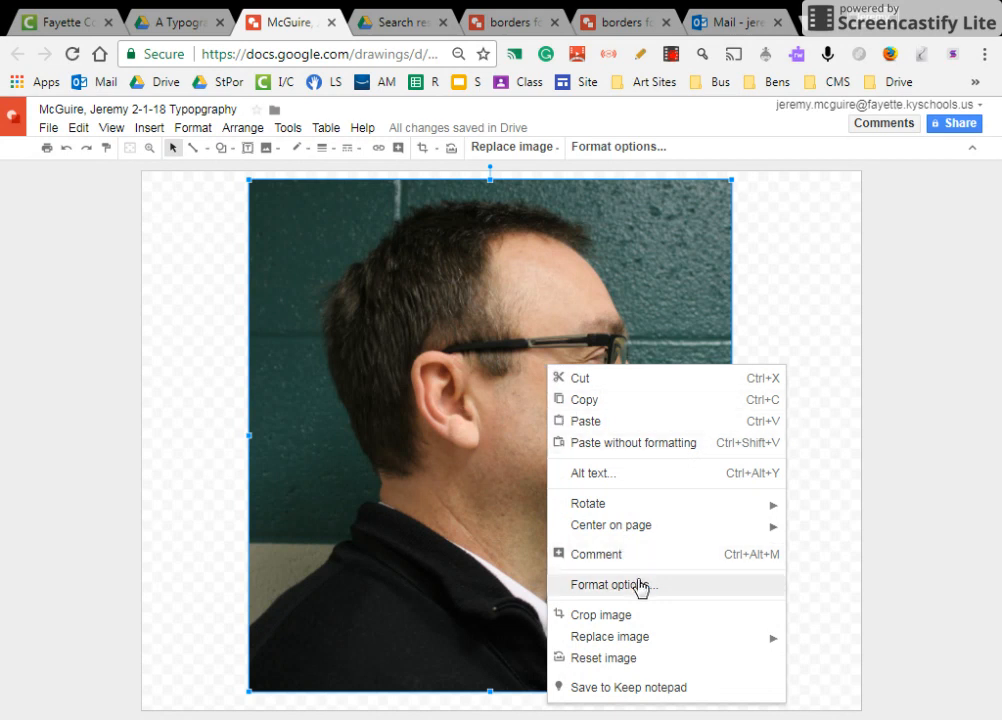
pyautogui.click(612, 584)
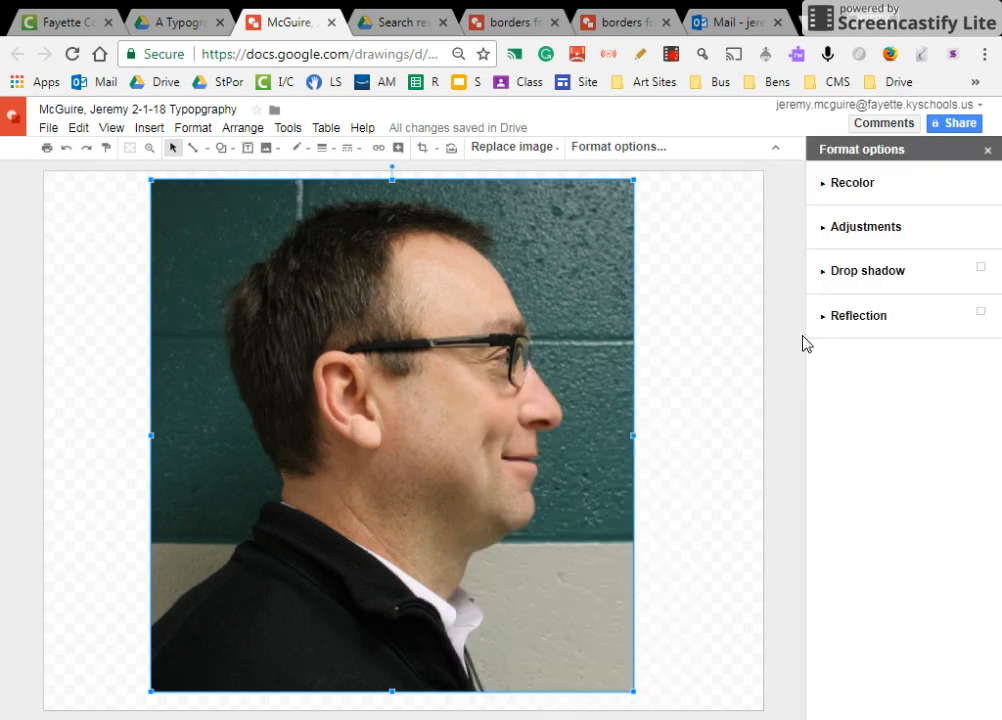
pyautogui.click(866, 228)
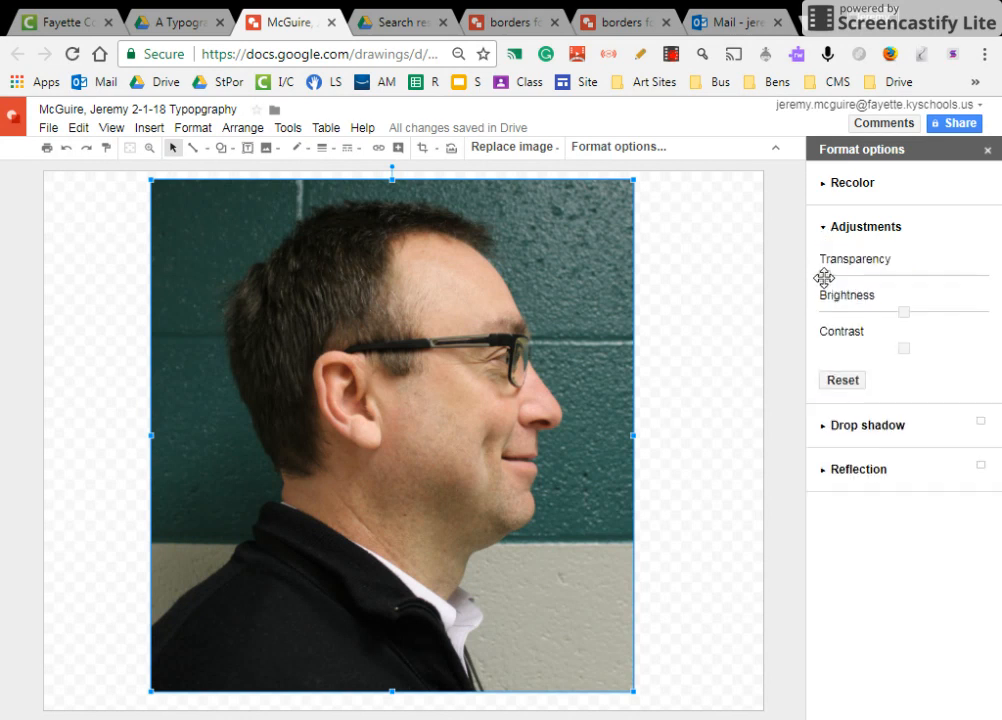
pyautogui.moveTo(824, 278); pyautogui.dragTo(904, 278)
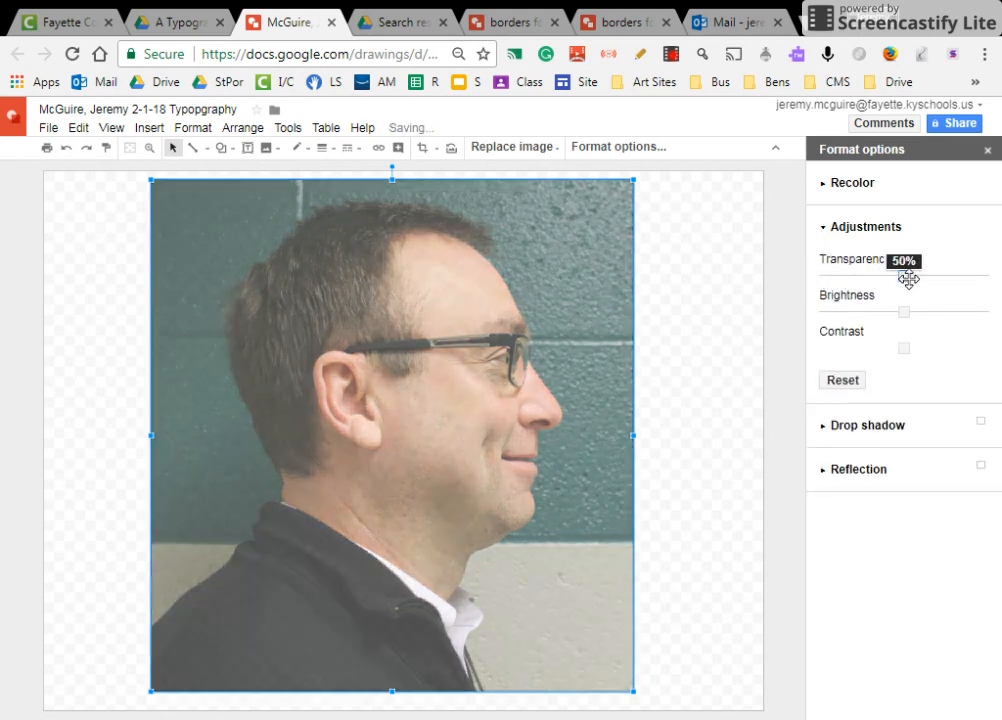
pyautogui.moveTo(904, 278); pyautogui.dragTo(916, 278)
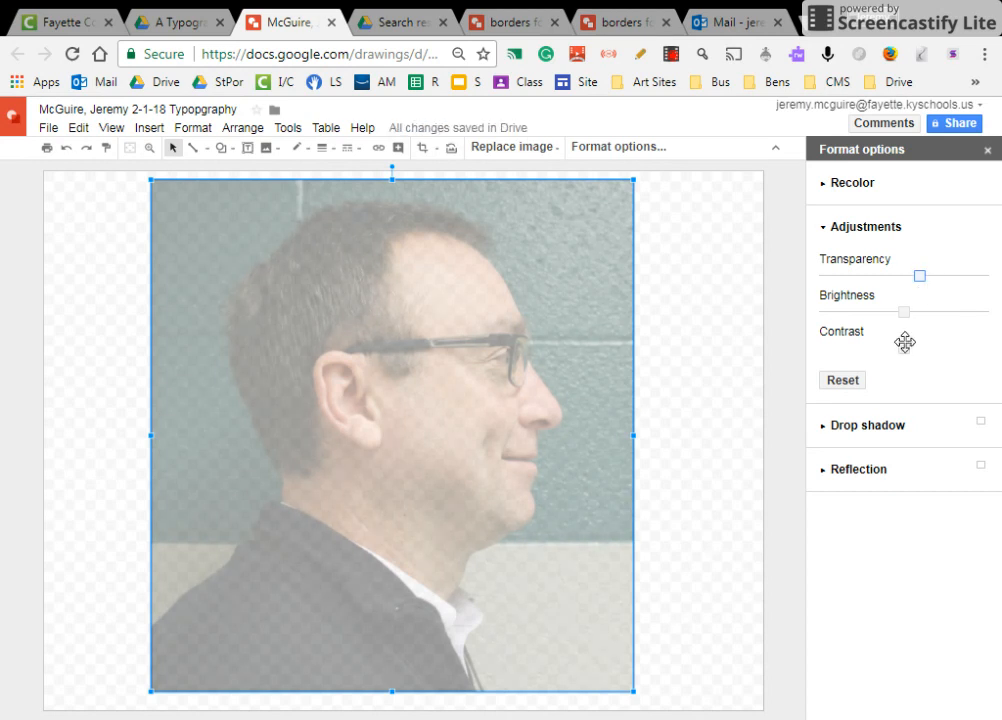
pyautogui.click(692, 444)
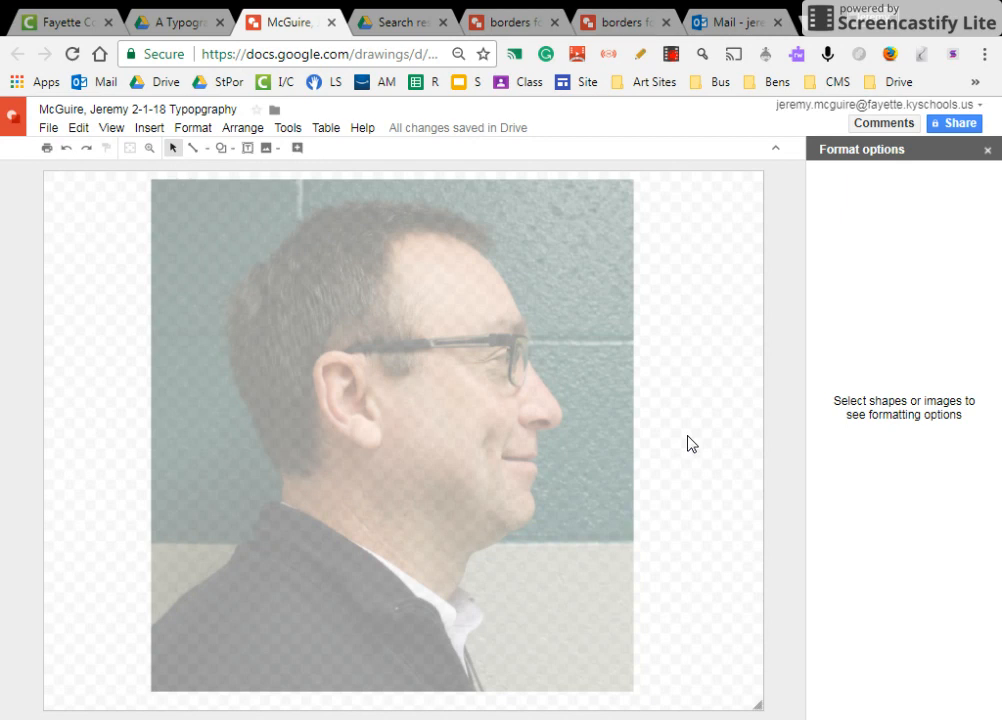
pyautogui.moveTo(504, 390)
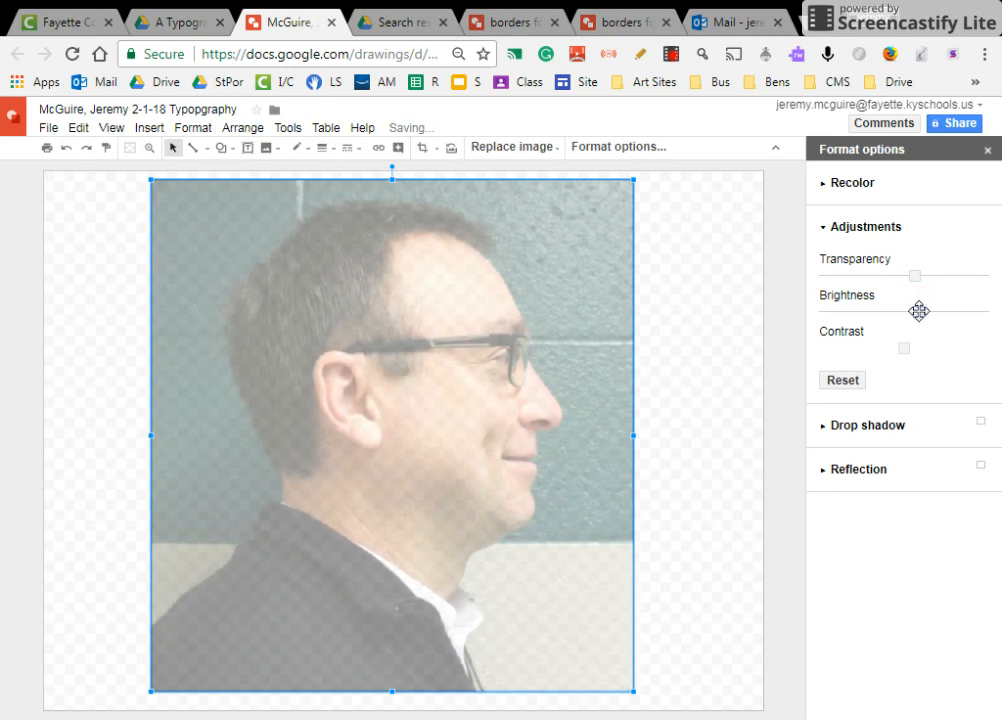
# Lower the portrait's Brightness slider slightly and deselect it to view the result.
pyautogui.moveTo(912, 312); pyautogui.dragTo(896, 312)
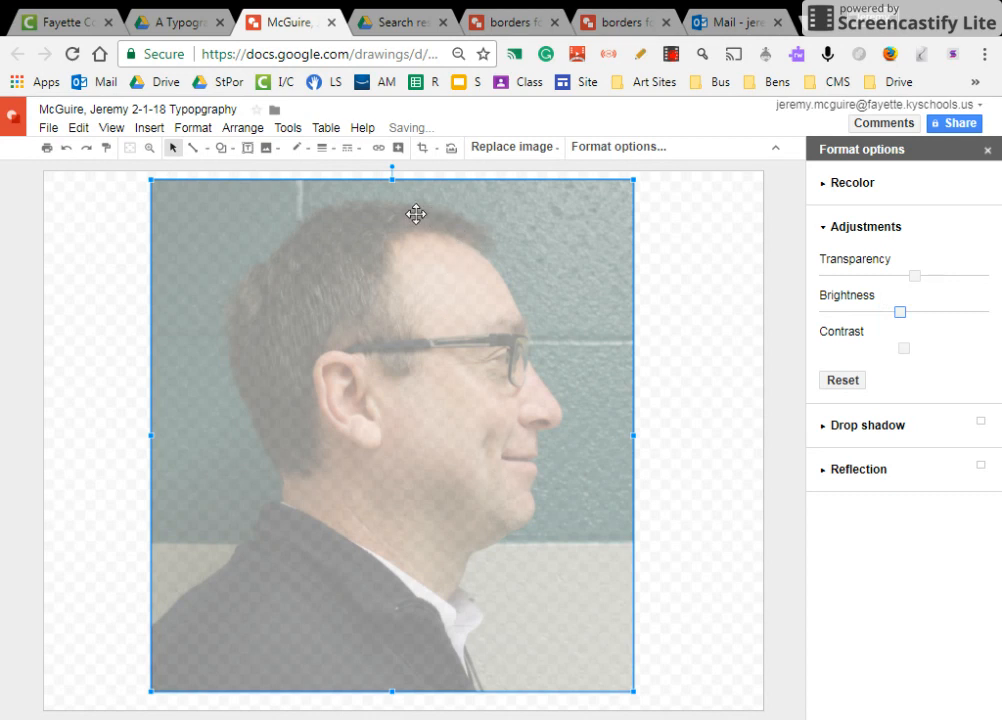
pyautogui.moveTo(264, 424)
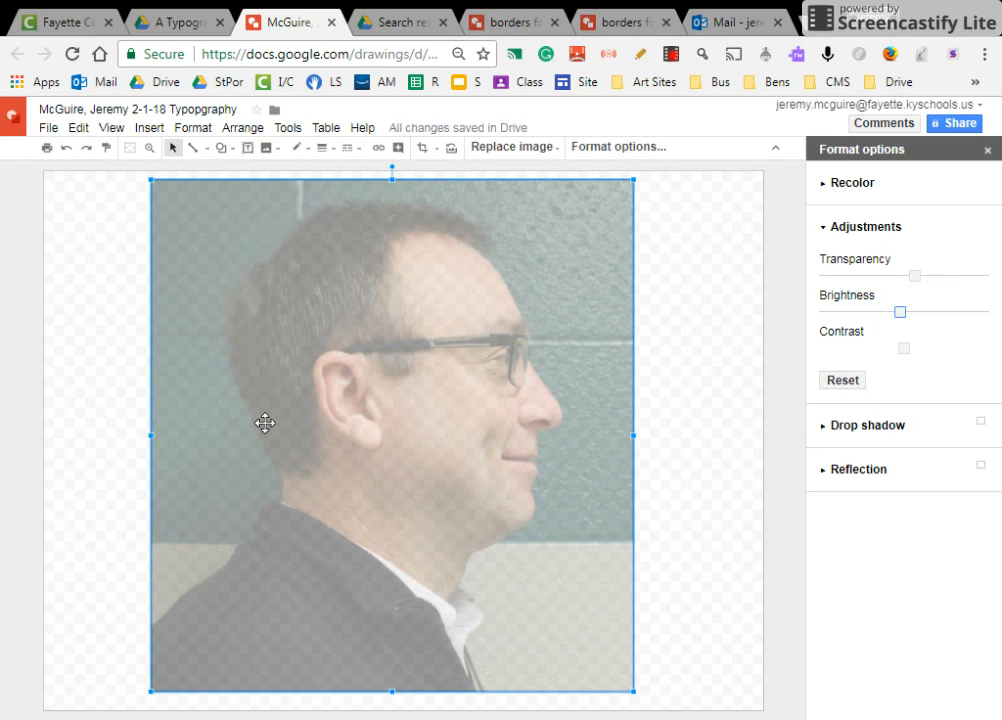
pyautogui.moveTo(152, 608)
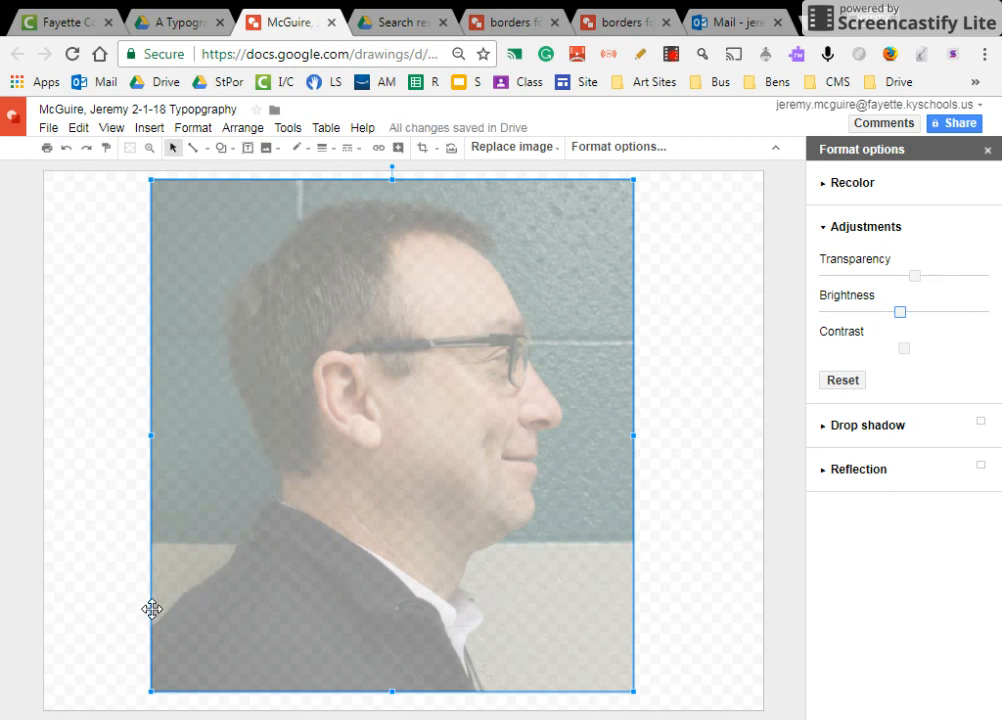
pyautogui.moveTo(500, 266)
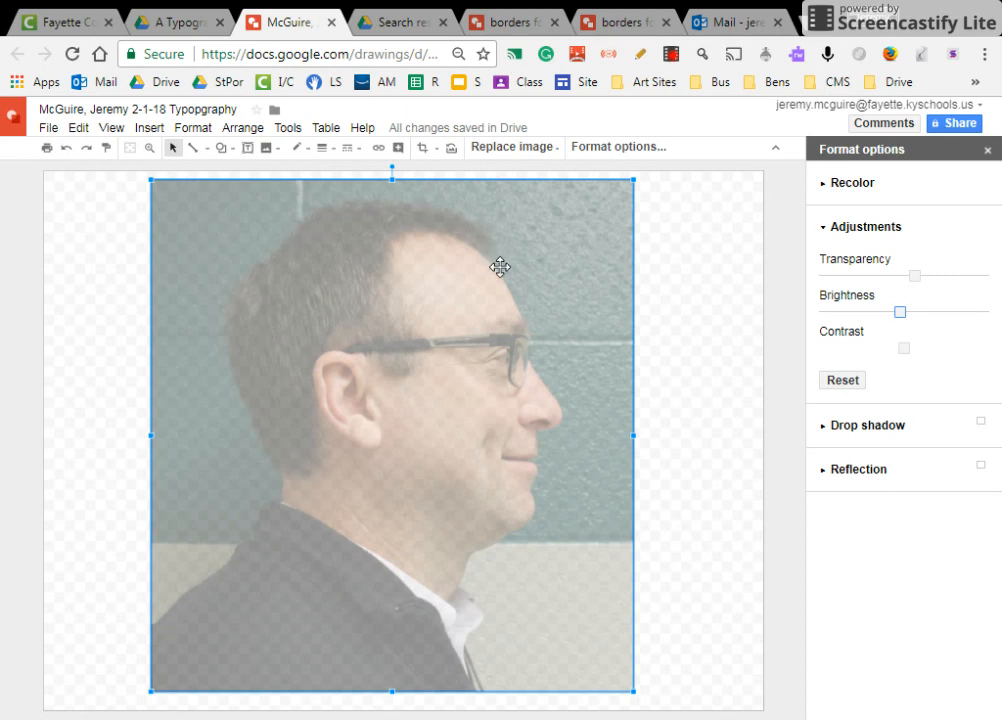
pyautogui.moveTo(504, 536)
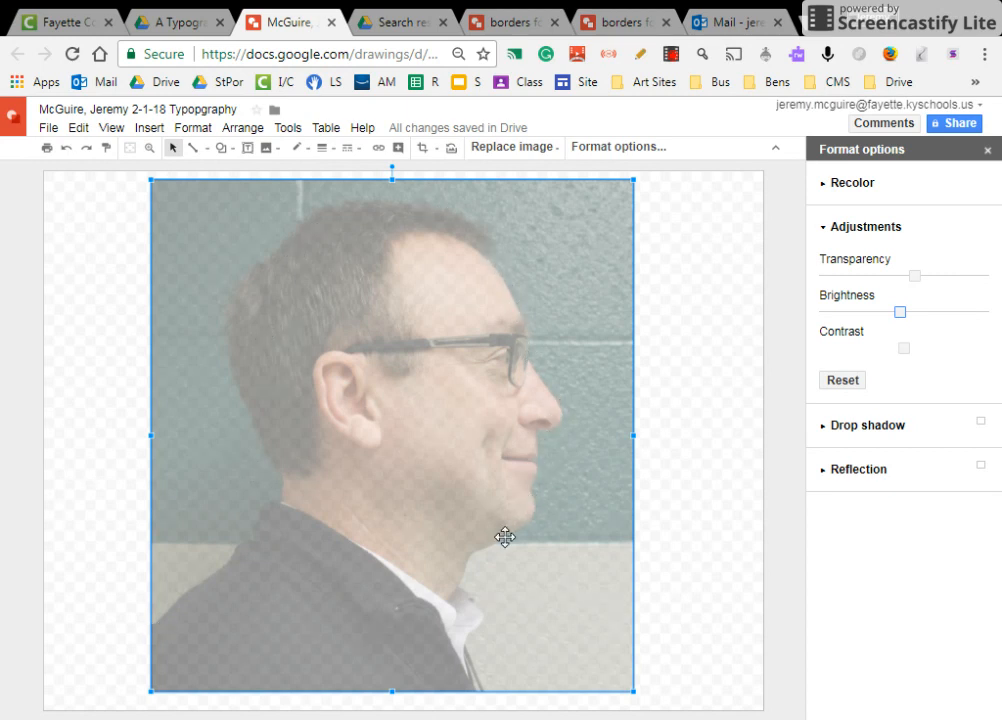
pyautogui.moveTo(602, 558)
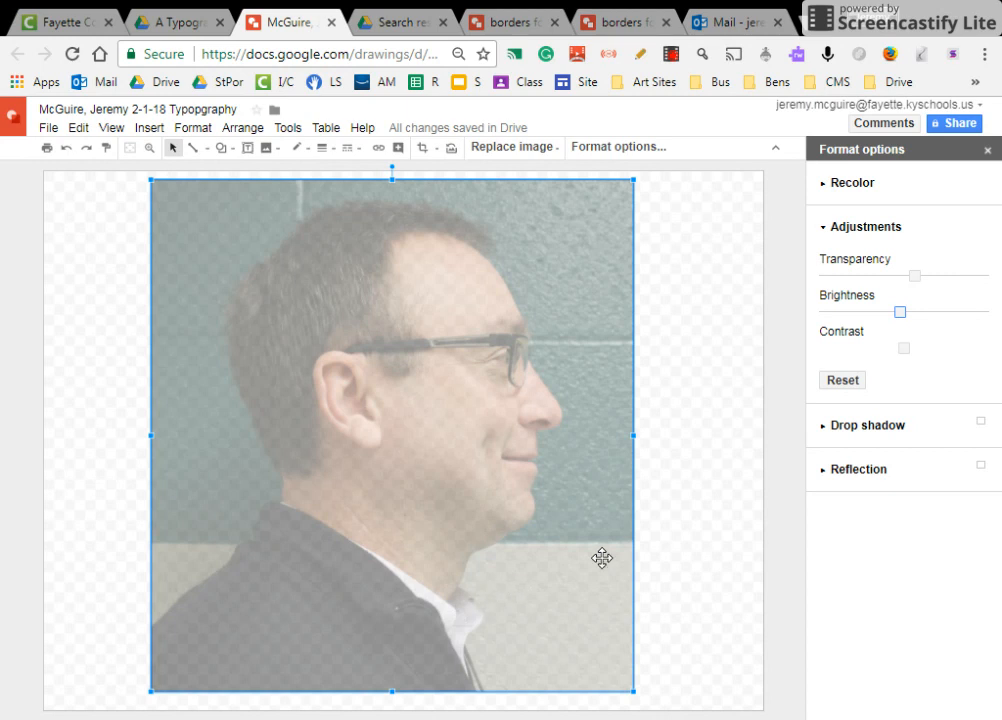
pyautogui.moveTo(472, 514)
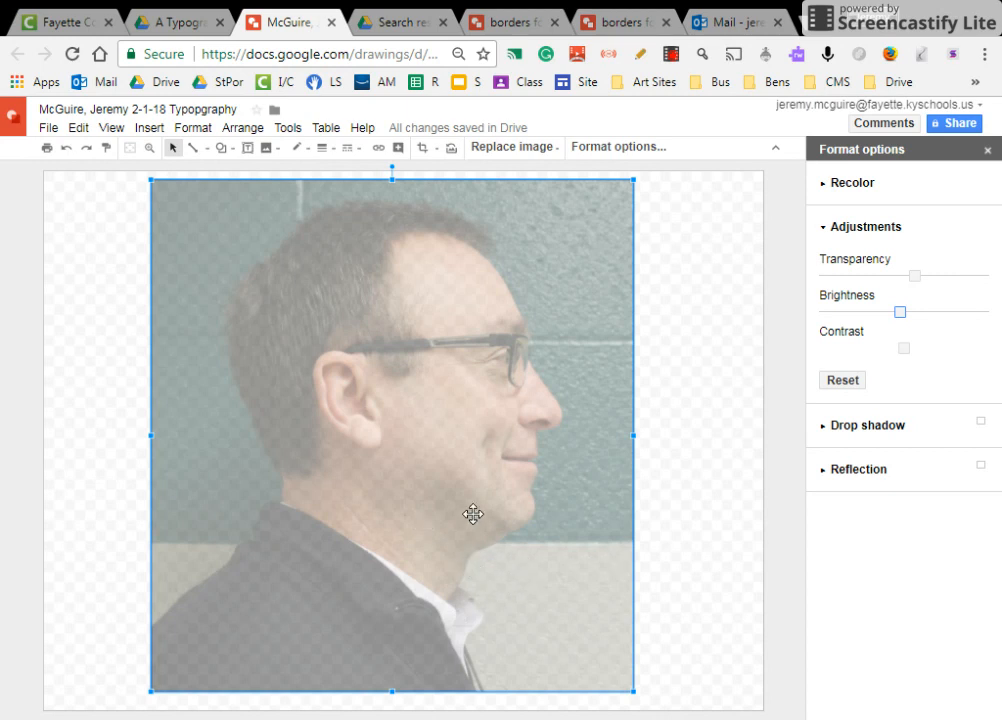
pyautogui.moveTo(498, 508)
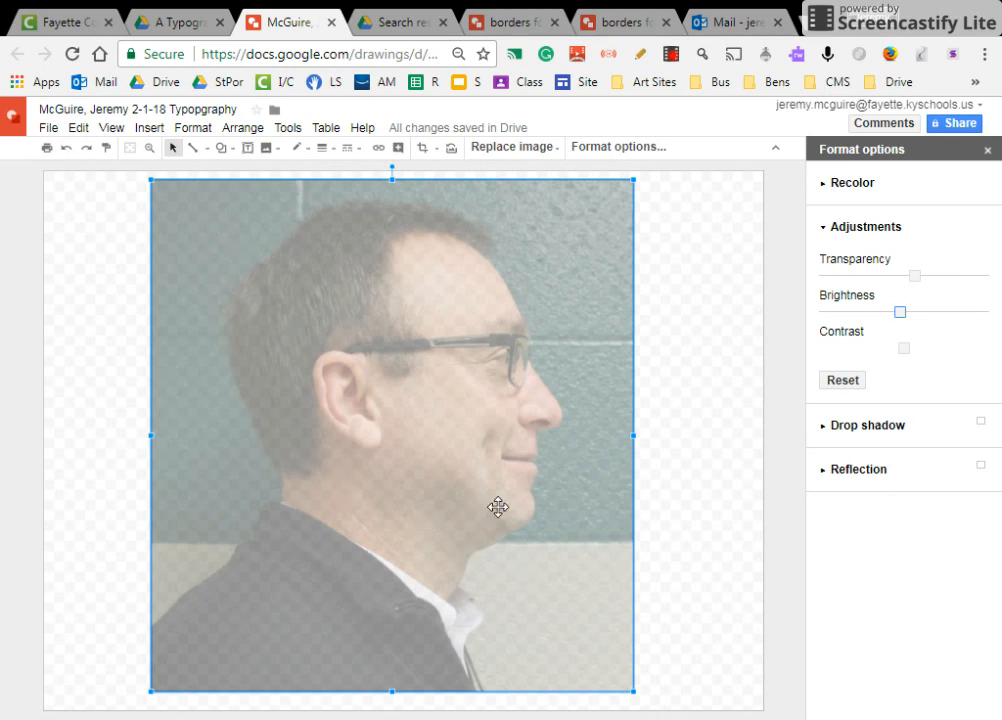
pyautogui.moveTo(726, 458)
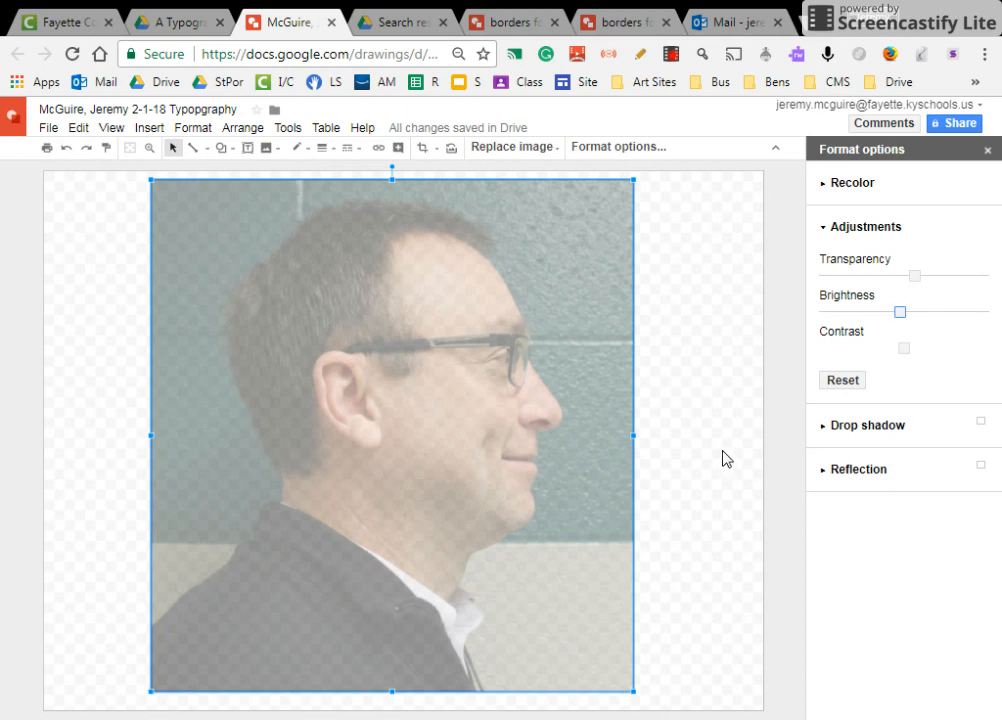
pyautogui.click(726, 458)
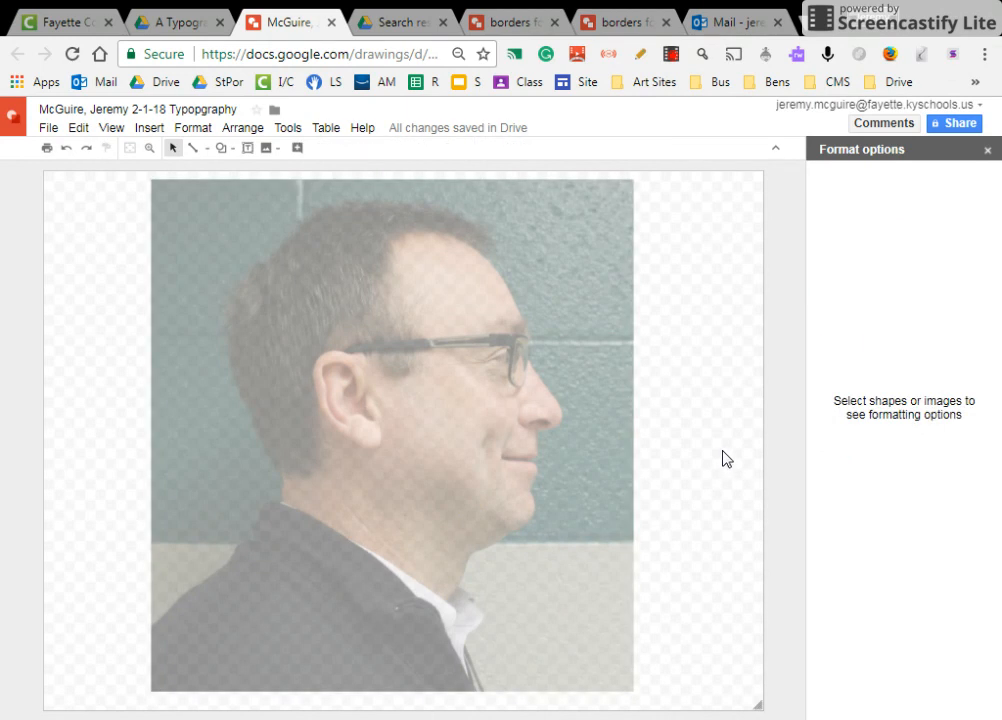